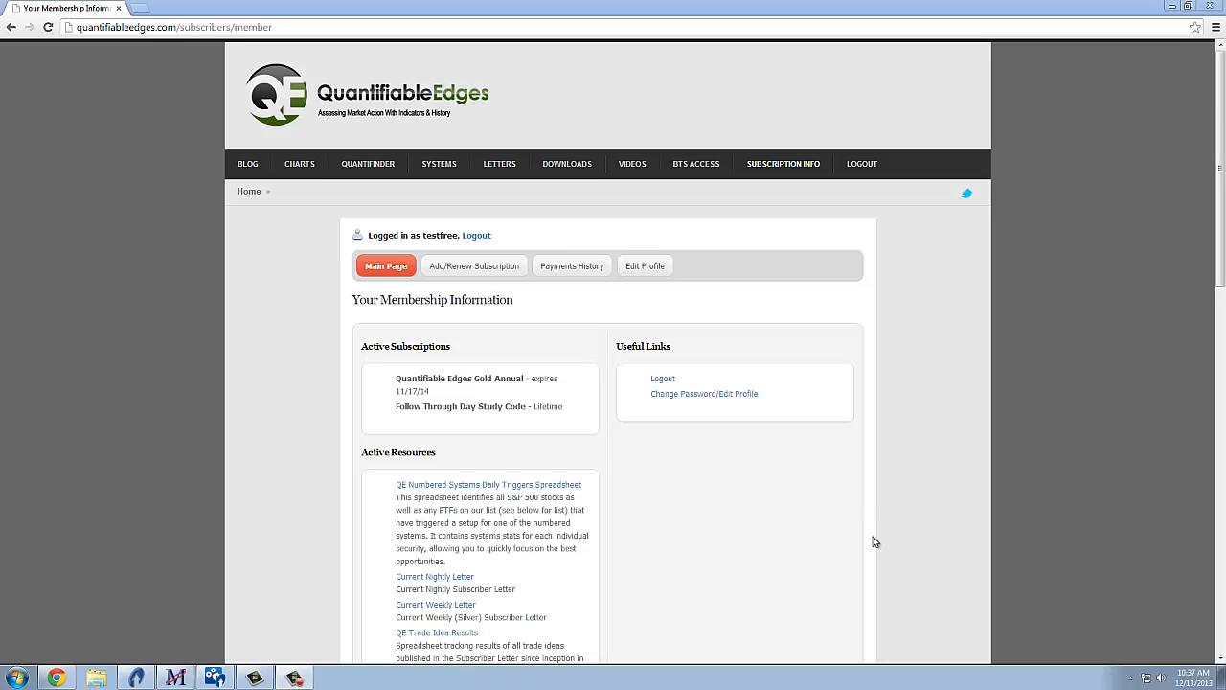
pyautogui.moveTo(847, 534)
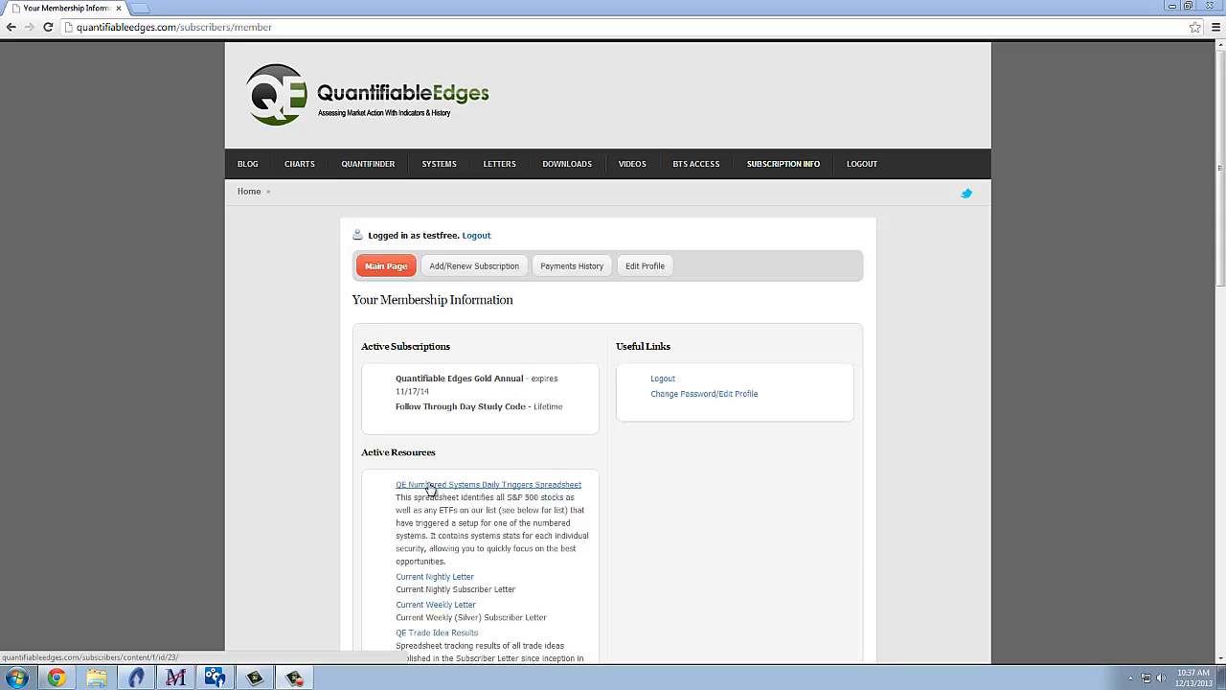
pyautogui.moveTo(410, 529)
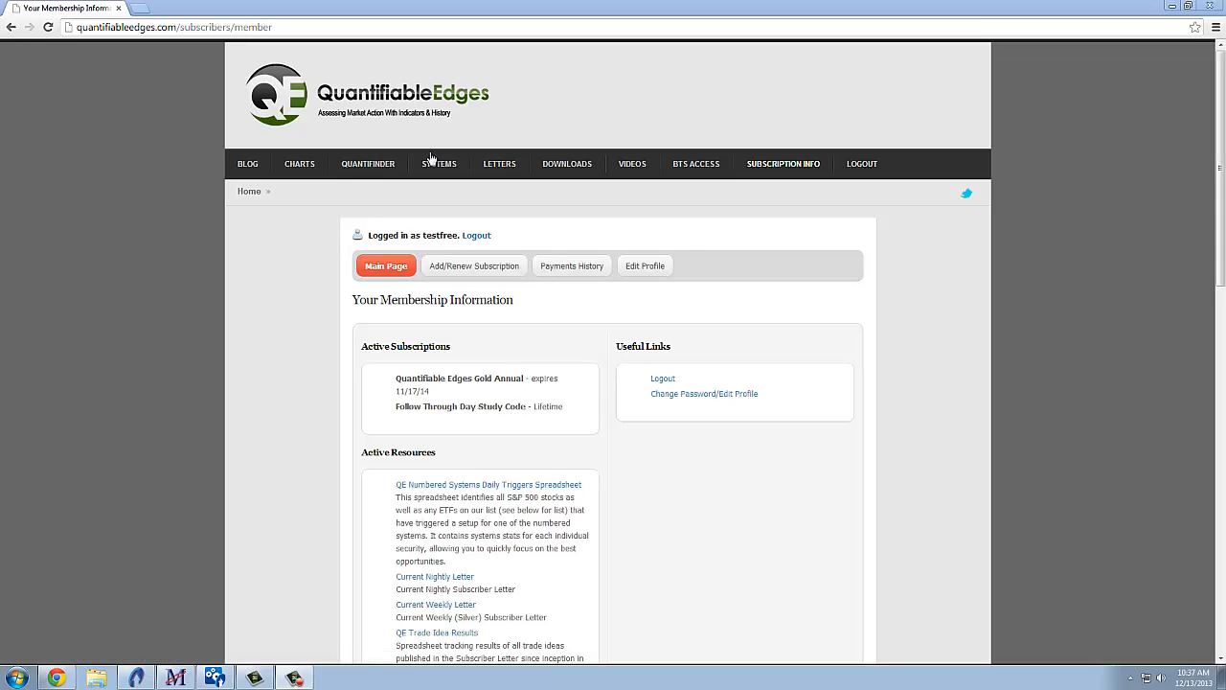
# Navigate to the Numbered Systems page, download the Daily Triggers Spreadsheet and launch the downloaded CSV
pyautogui.click(438, 163)
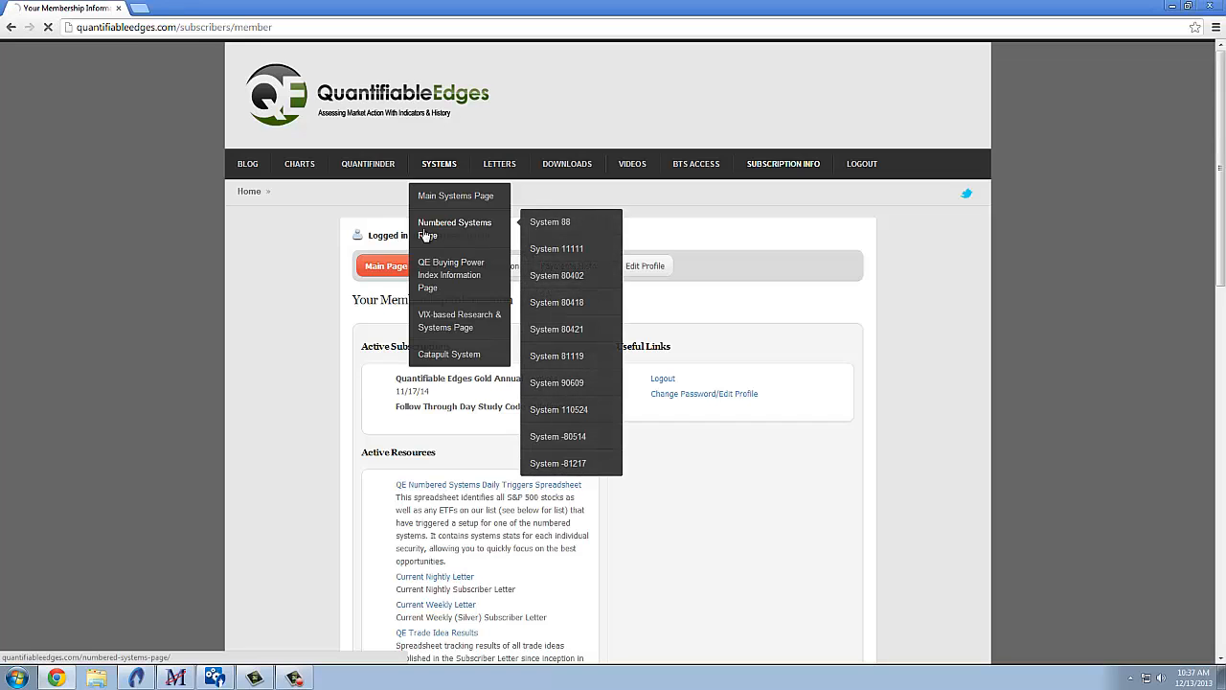
pyautogui.click(455, 230)
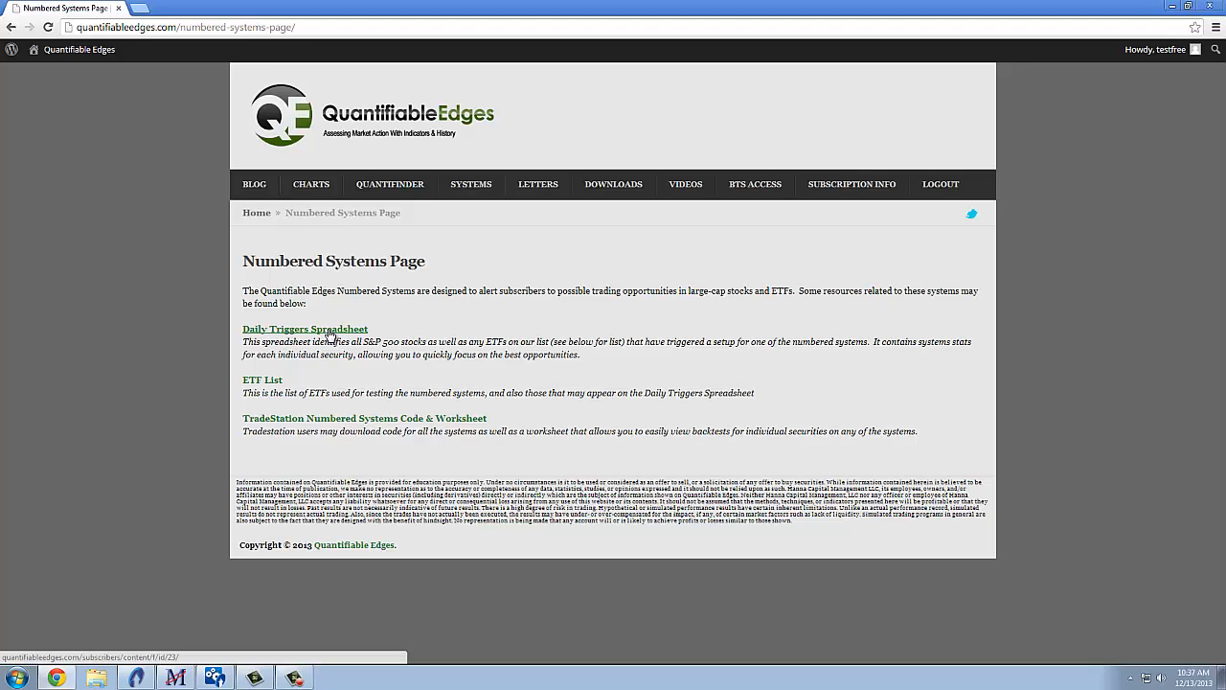
pyautogui.click(305, 329)
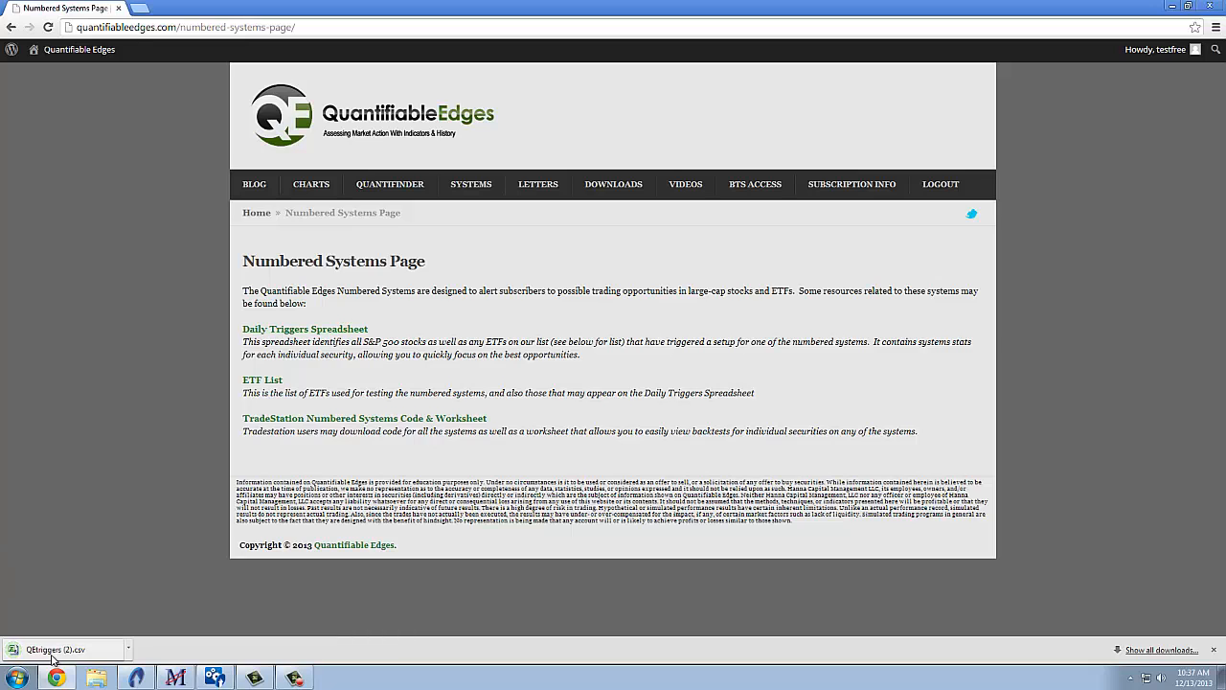
pyautogui.click(61, 649)
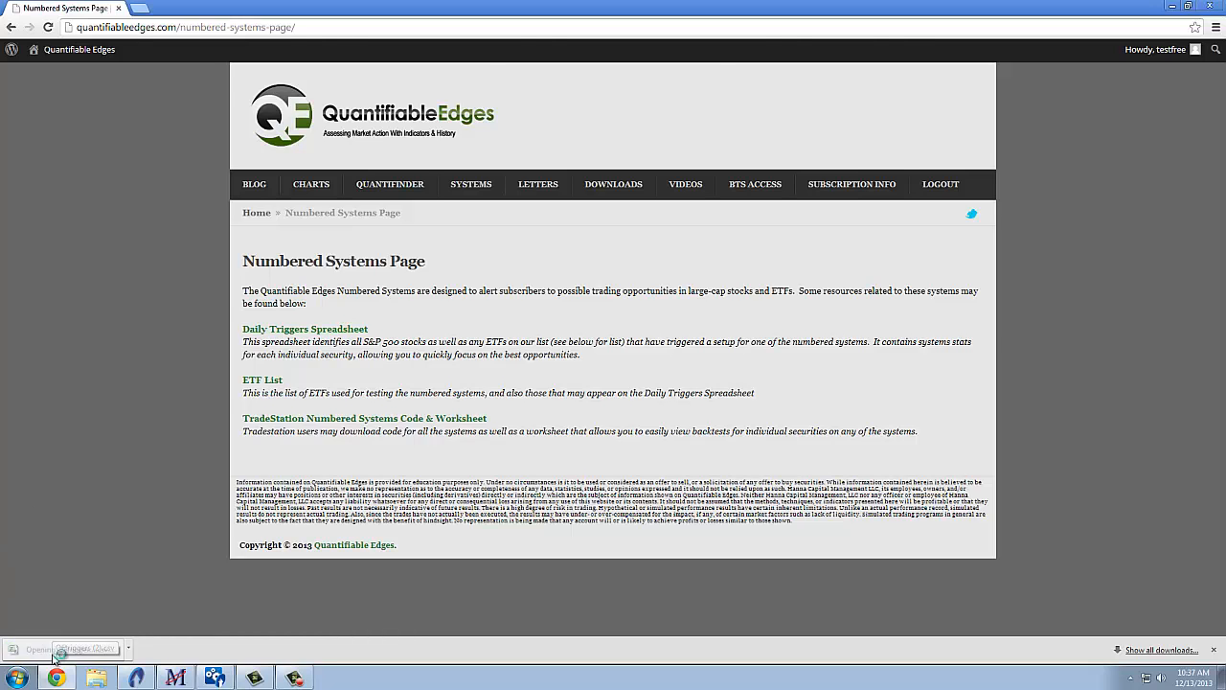
# Open the QEtriggers CSV in Excel and review the triggered-stock data down to the last row
pyautogui.click(61, 647)
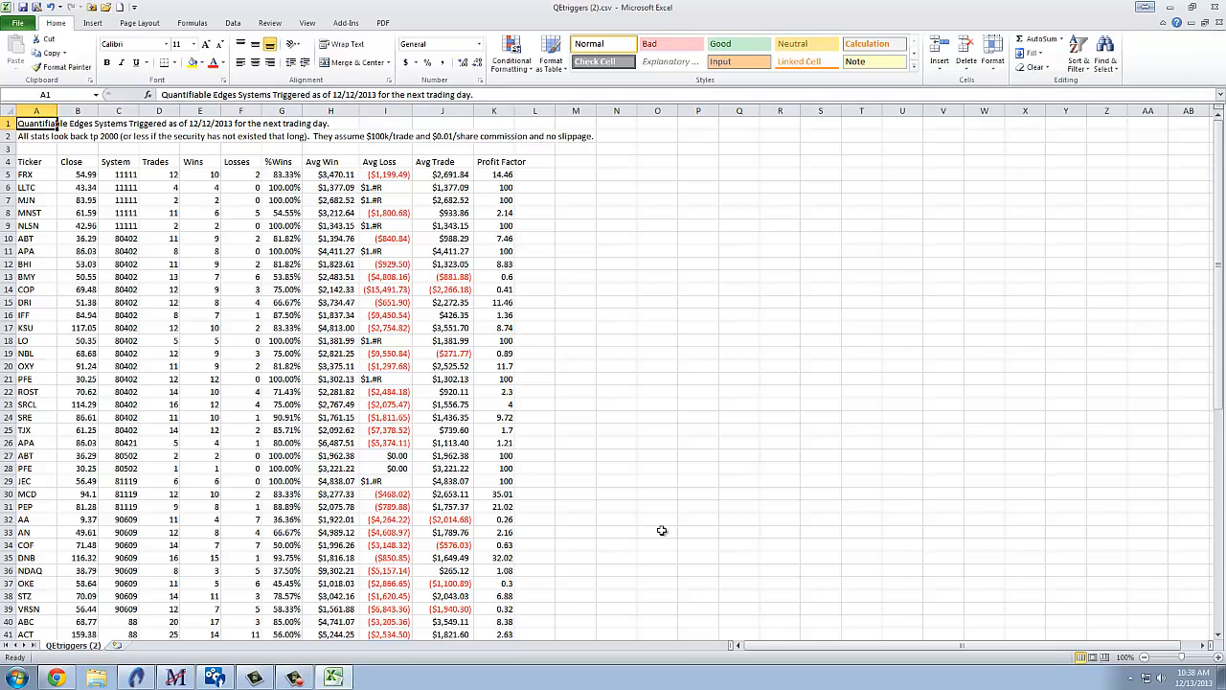
pyautogui.moveTo(459, 446)
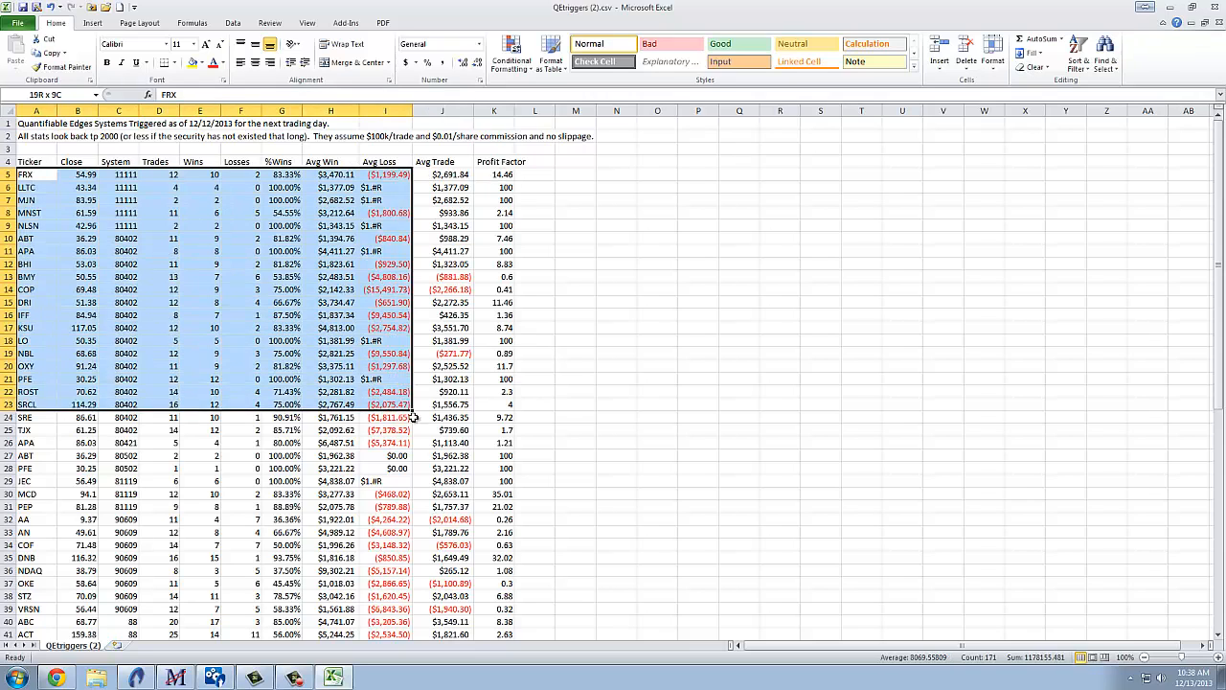
pyautogui.scroll(-3)
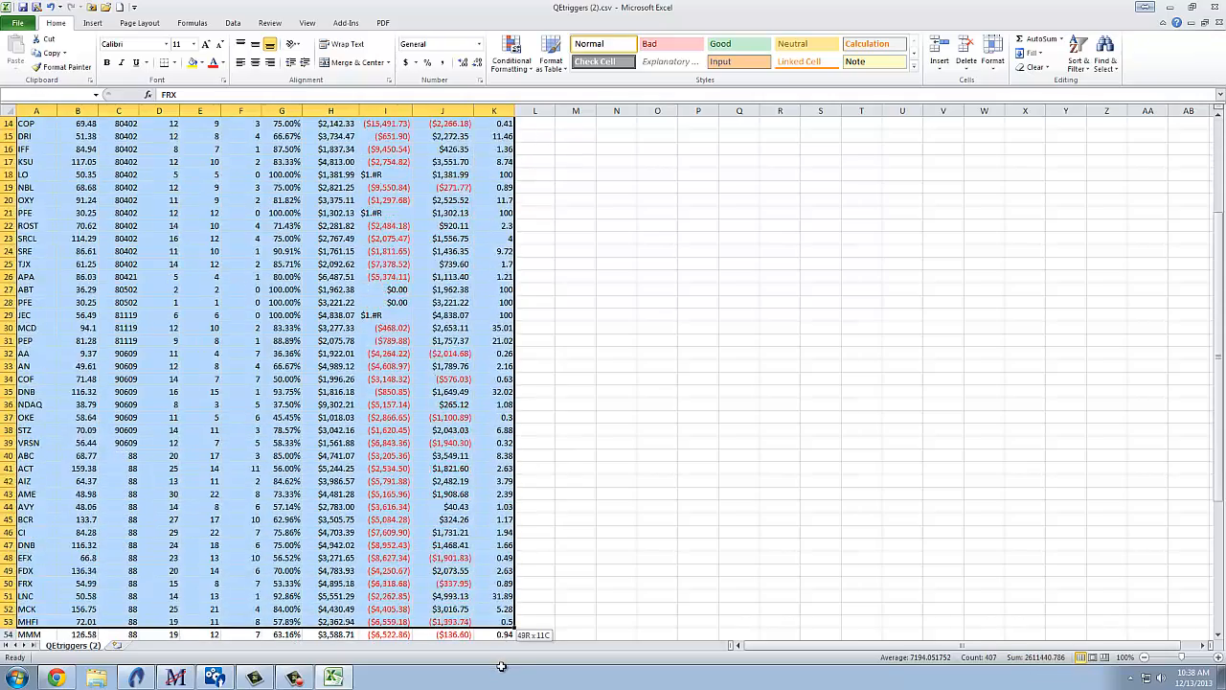
pyautogui.scroll(-3)
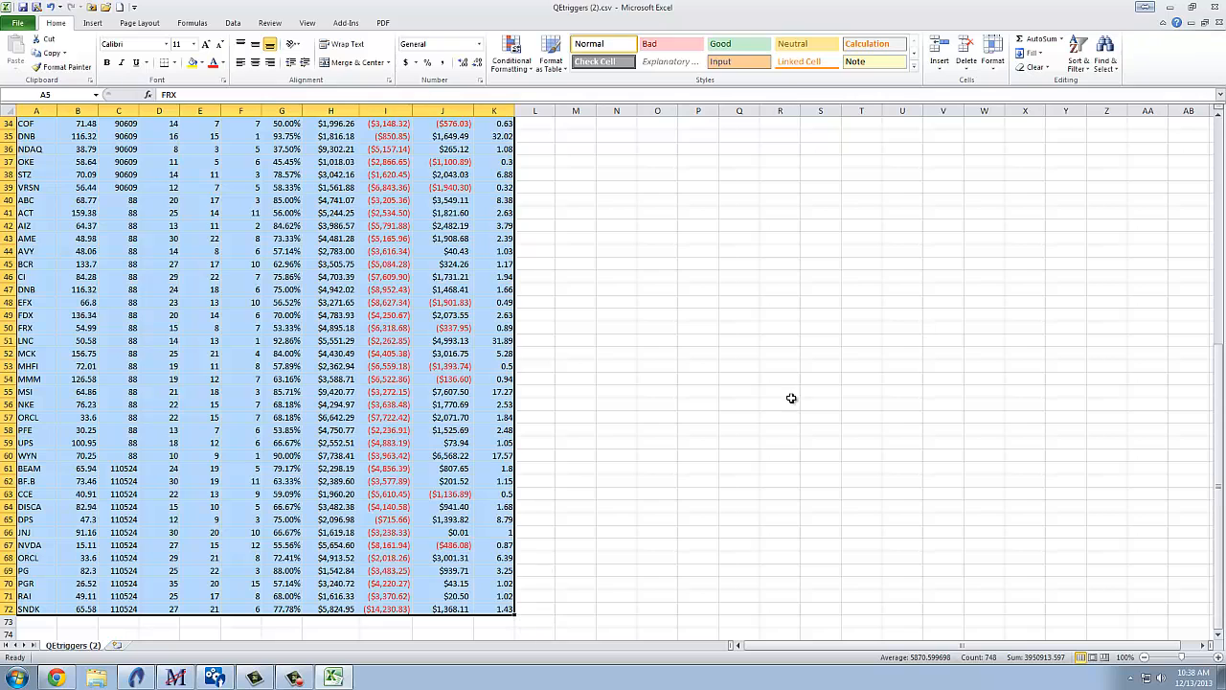
# Custom-sort the triggers table on the Profit Factor column, largest to smallest
pyautogui.click(1076, 48)
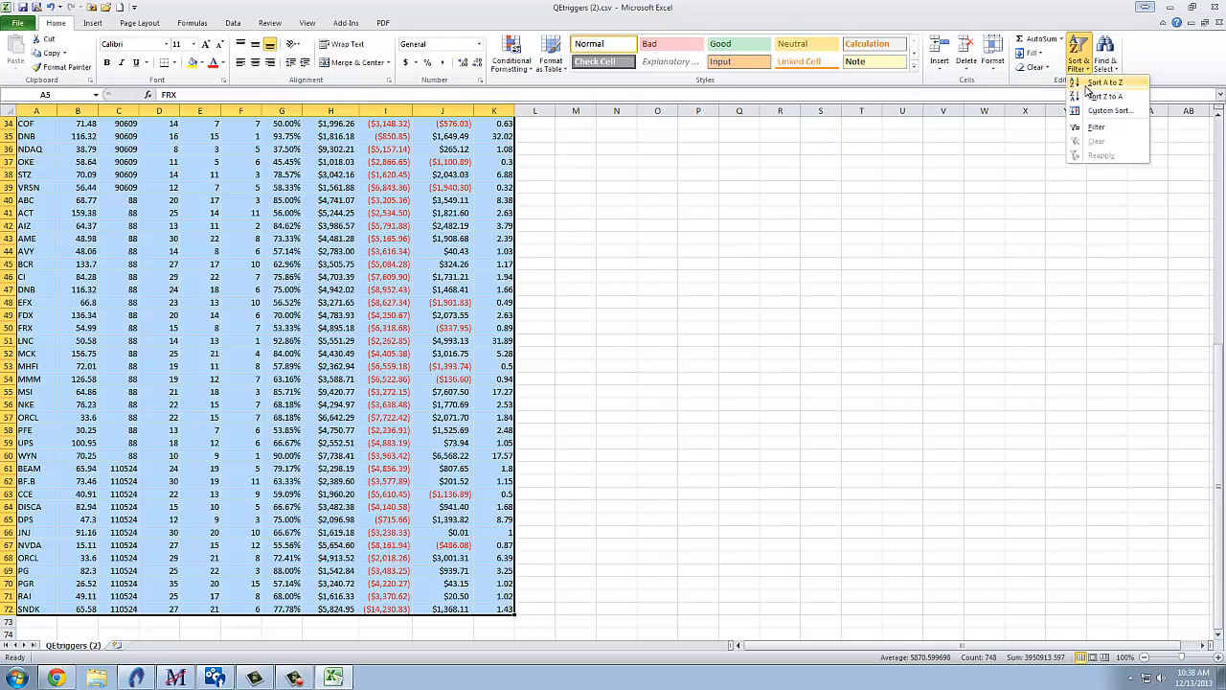
pyautogui.click(1111, 109)
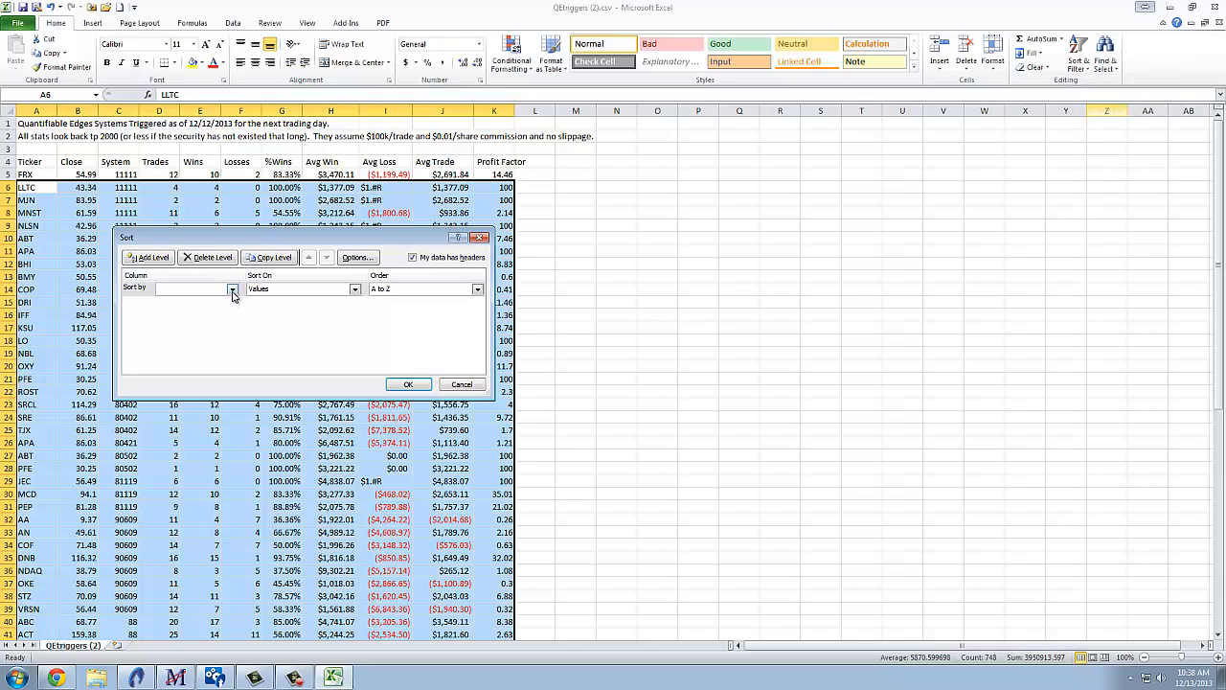
pyautogui.click(231, 289)
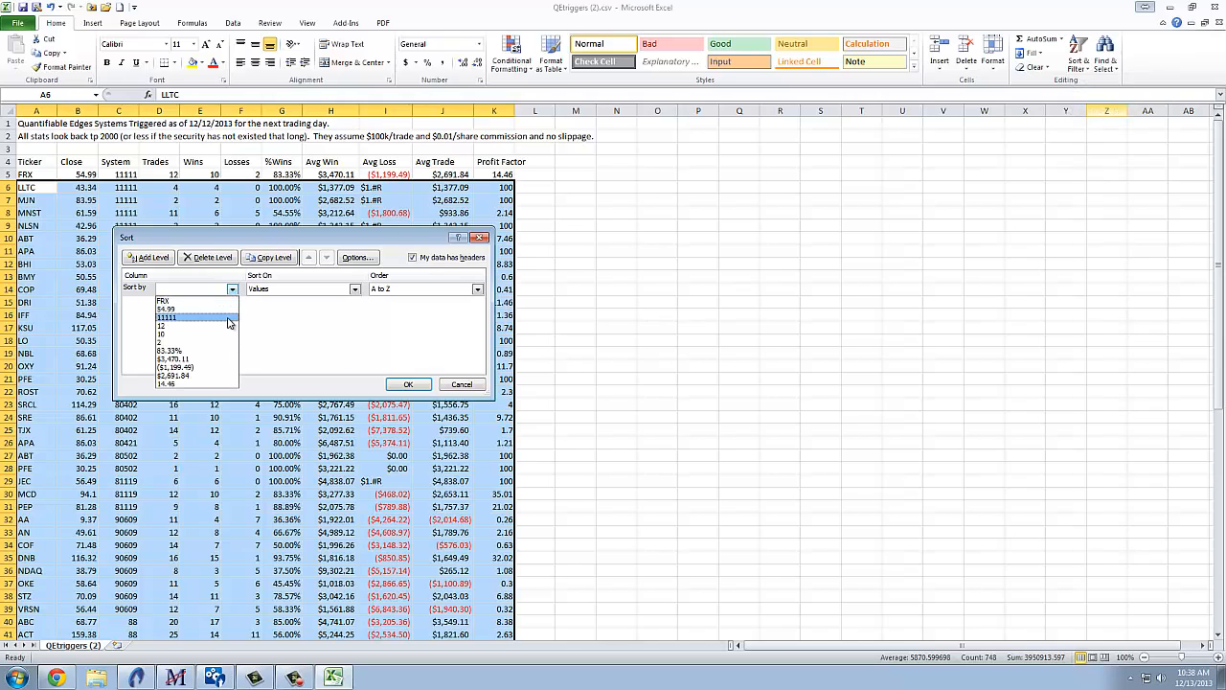
pyautogui.click(195, 383)
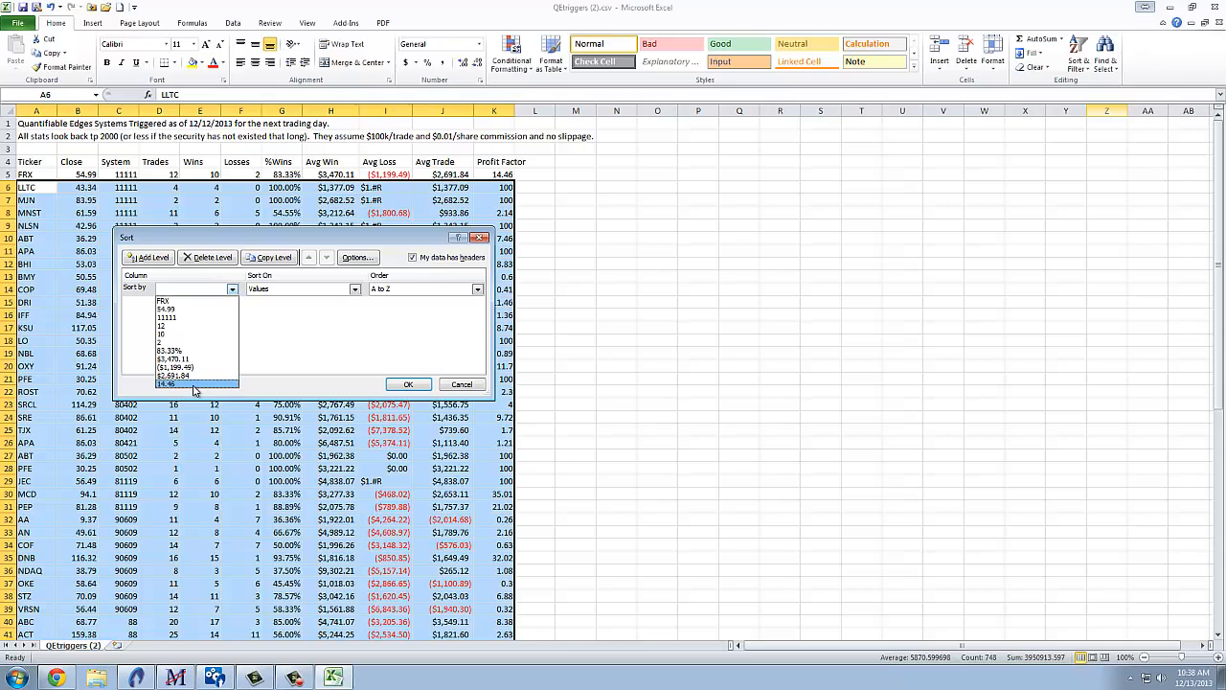
pyautogui.click(192, 383)
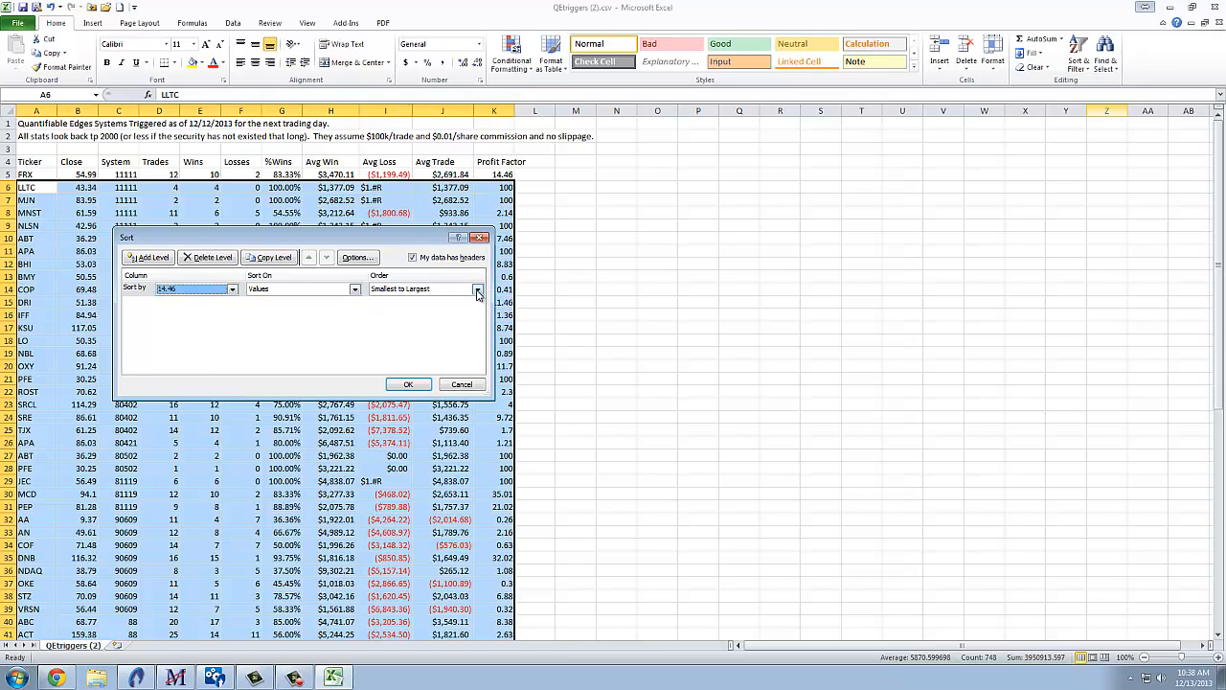
pyautogui.click(477, 287)
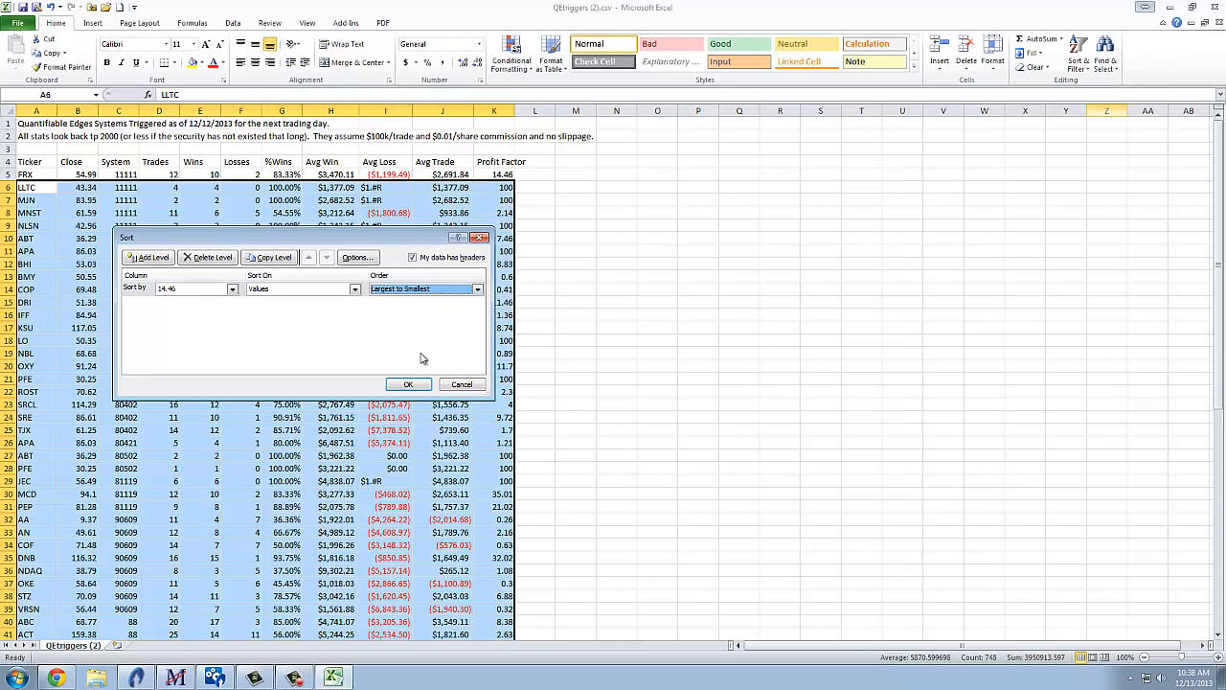
pyautogui.click(408, 383)
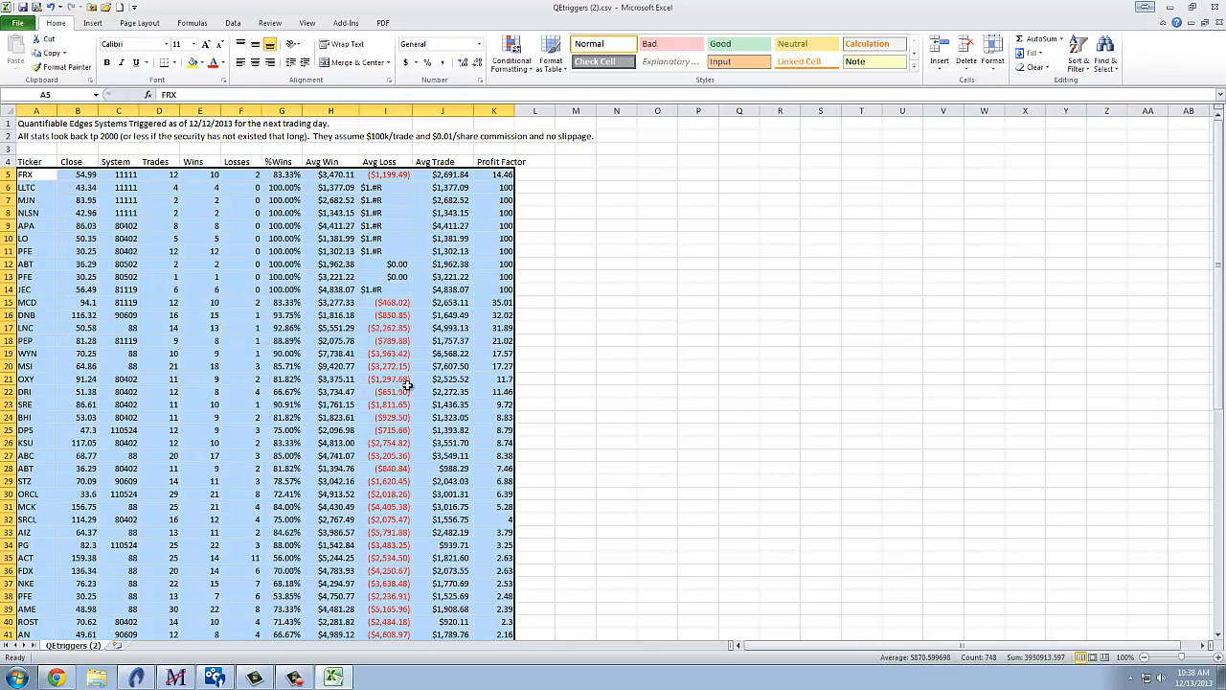
pyautogui.click(575, 314)
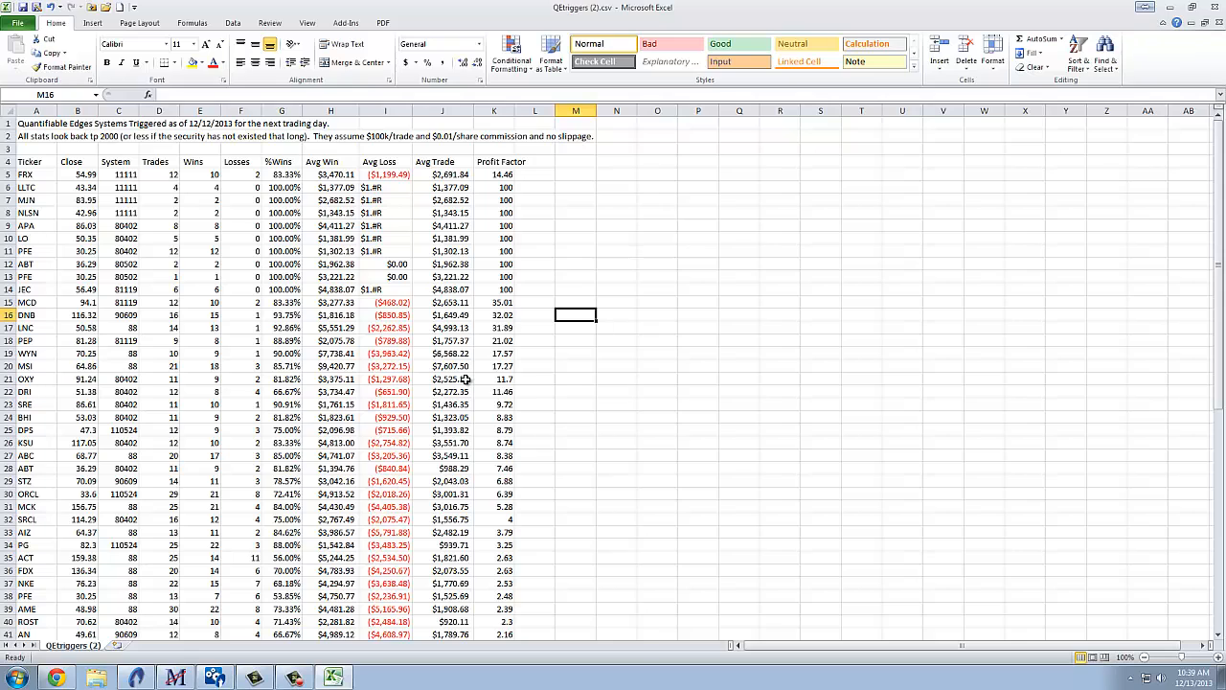
pyautogui.moveTo(486, 364)
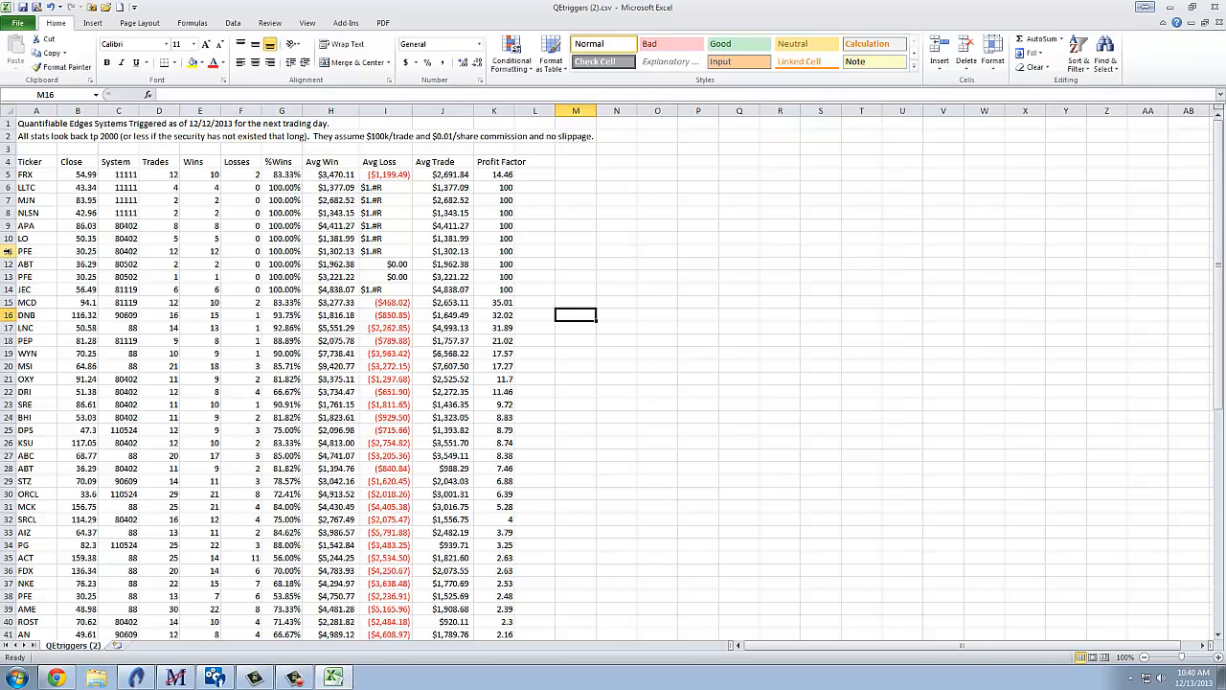
pyautogui.click(36, 251)
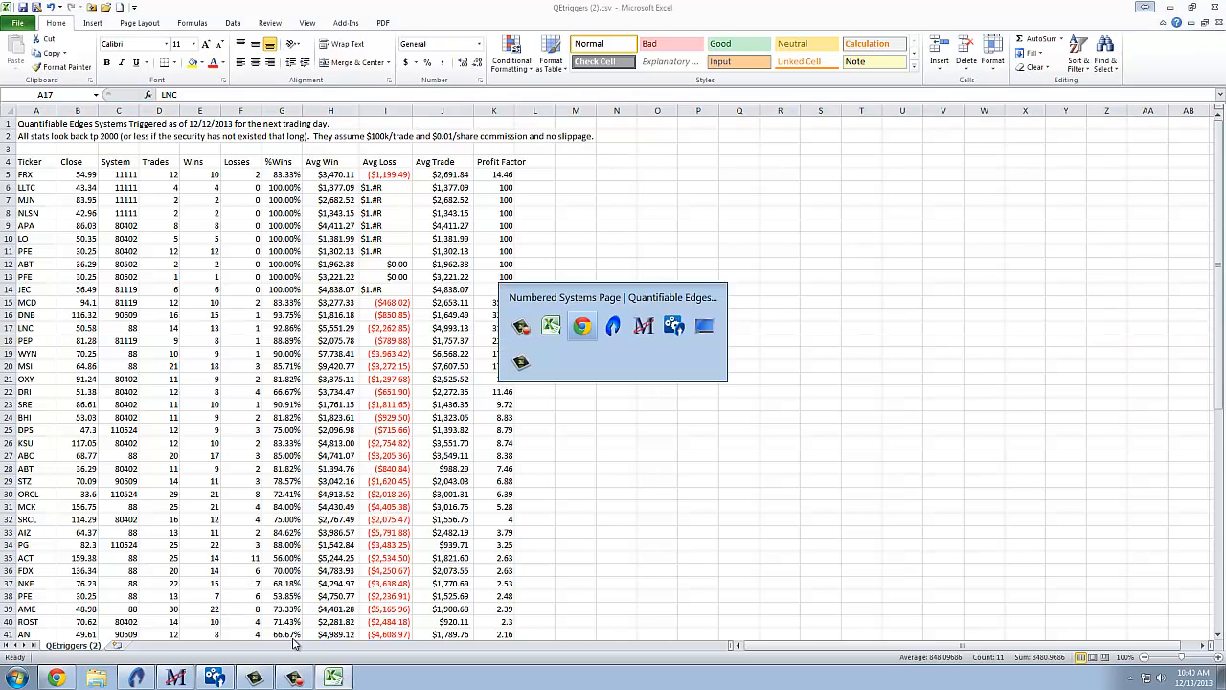
# Switch back to Chrome and bring up the Systems menu listing the numbered systems
pyautogui.click(582, 326)
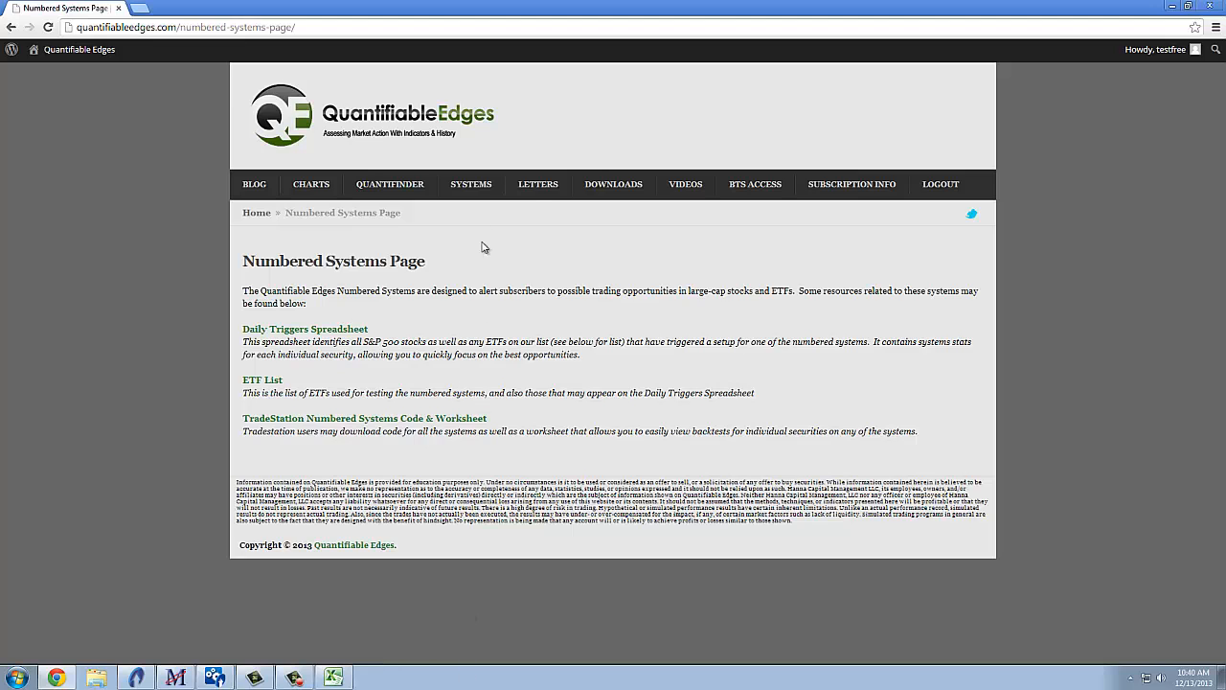
pyautogui.click(471, 184)
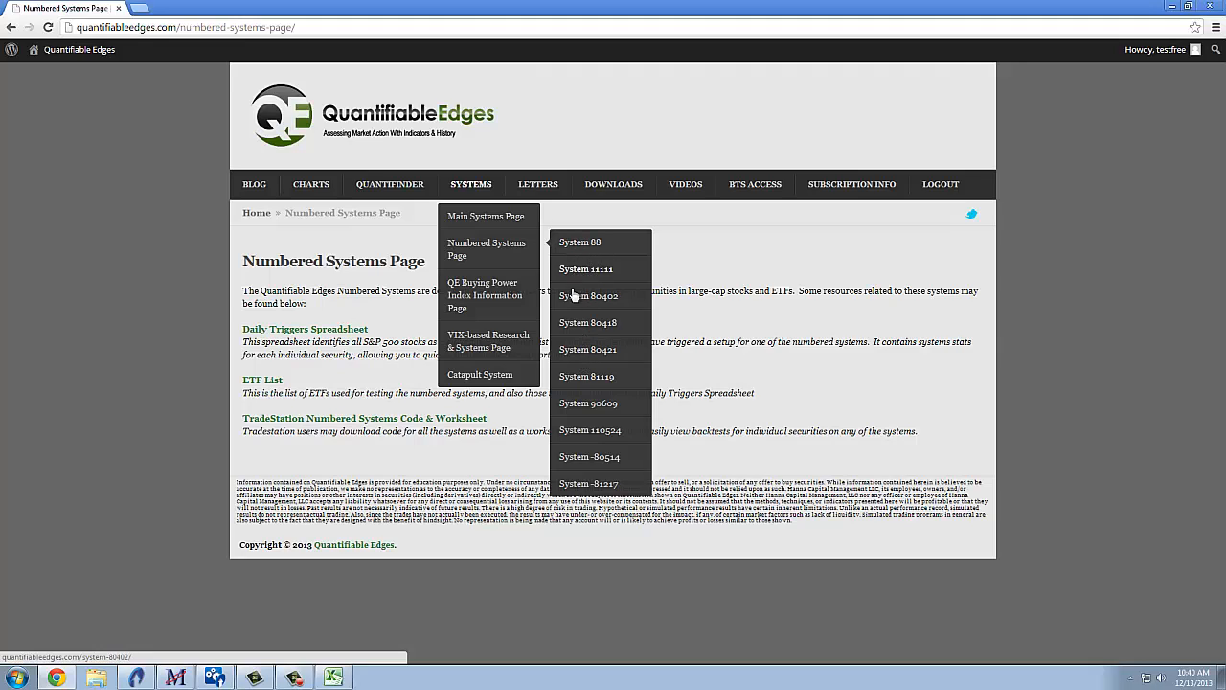
pyautogui.moveTo(578, 242)
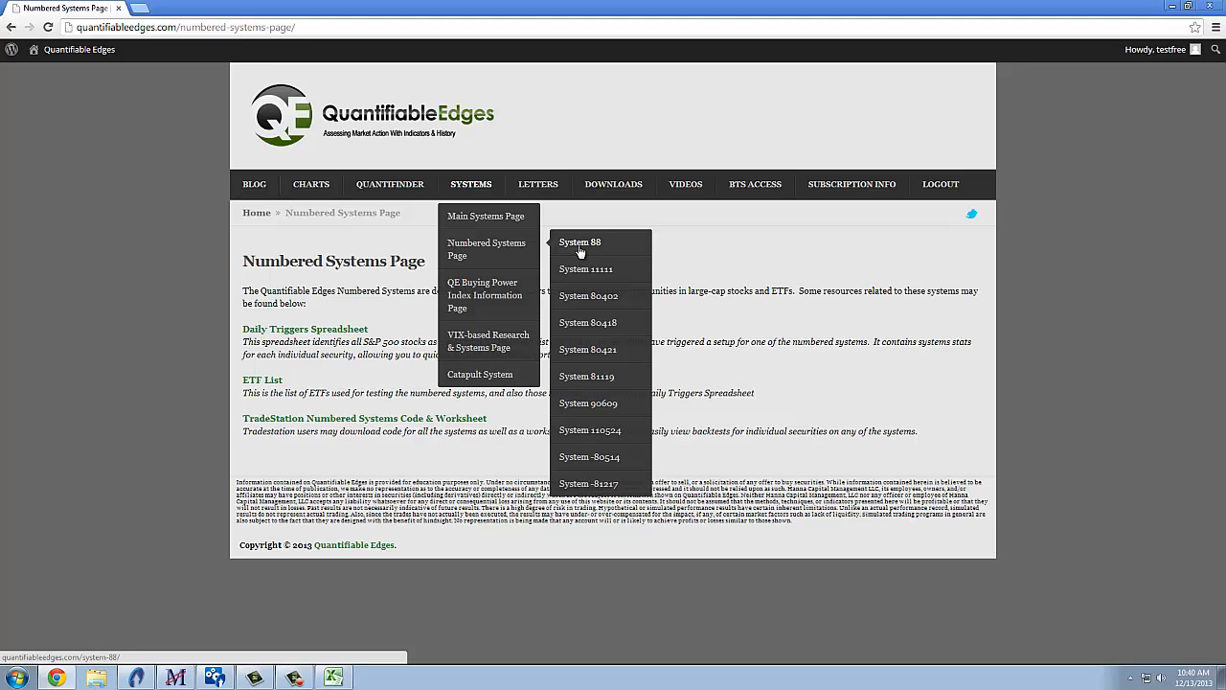
pyautogui.moveTo(582, 373)
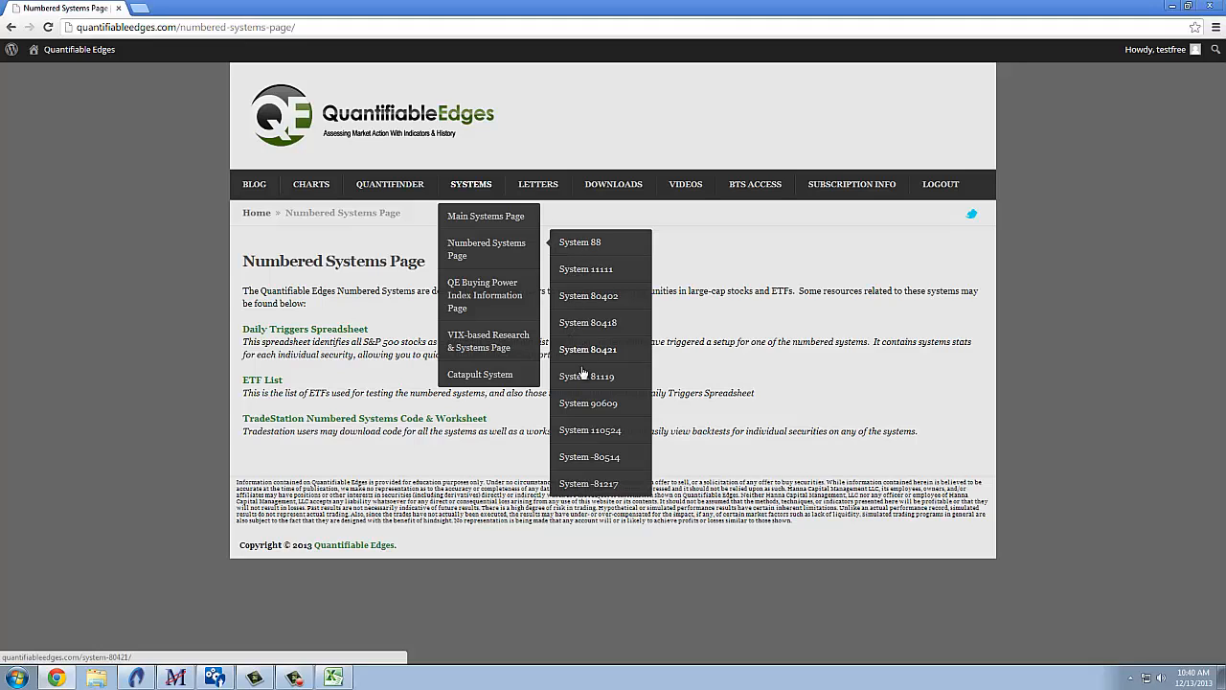
pyautogui.moveTo(588, 321)
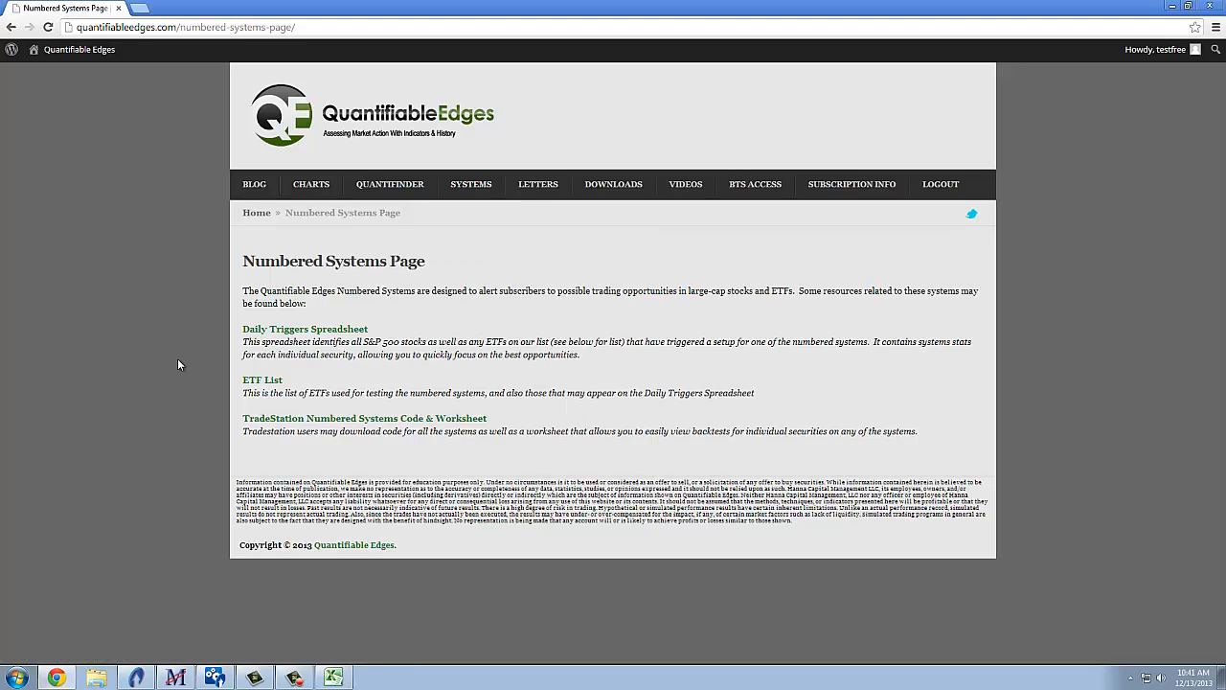
pyautogui.moveTo(134, 676)
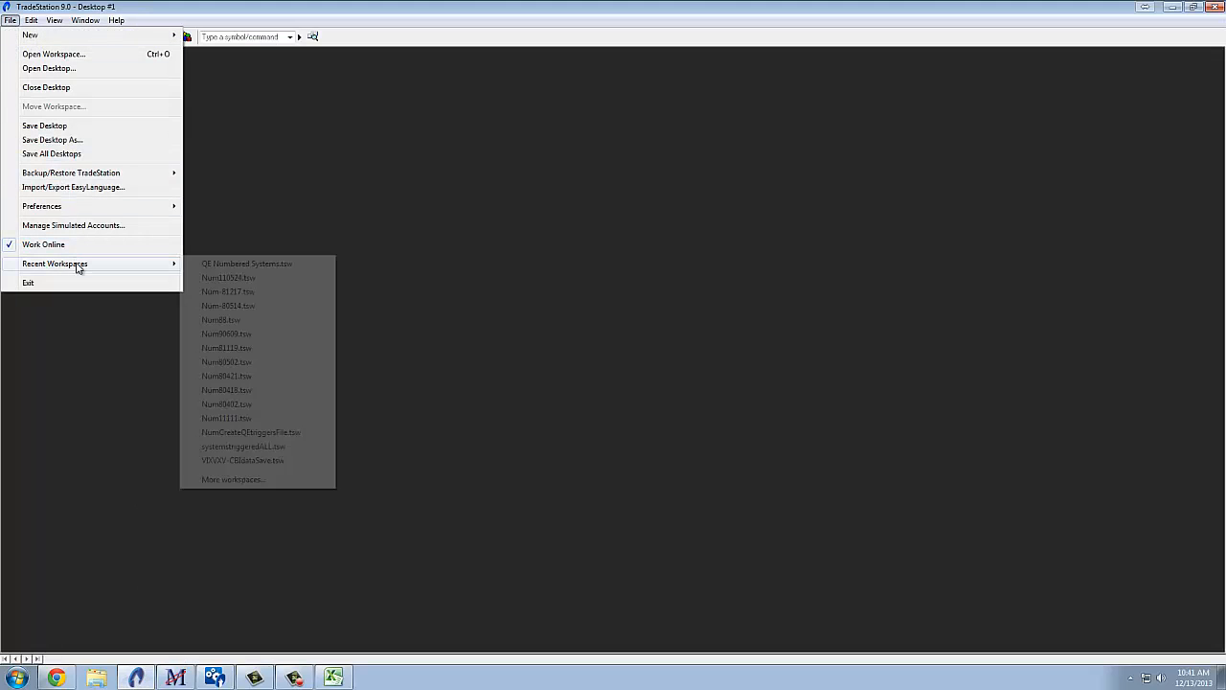
# Load the QE Numbered Systems.tsw workspace charting SPY daily, then return to the Excel triggers sheet
pyautogui.click(245, 265)
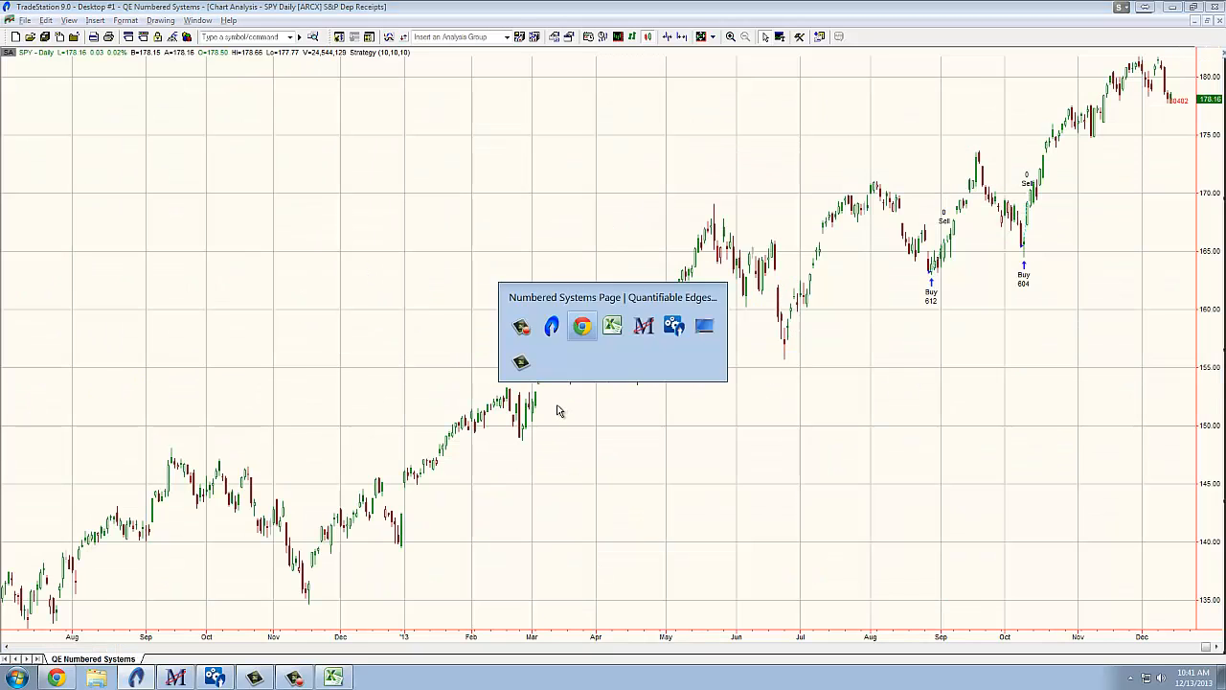
pyautogui.click(613, 326)
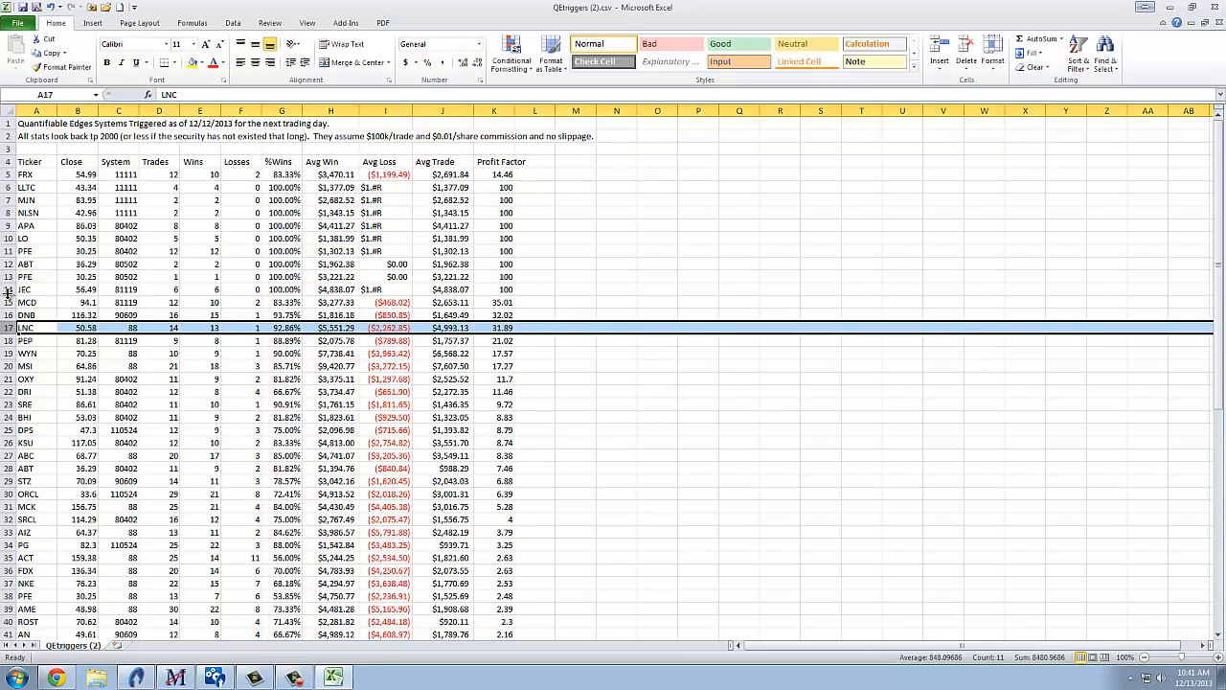
pyautogui.click(36, 276)
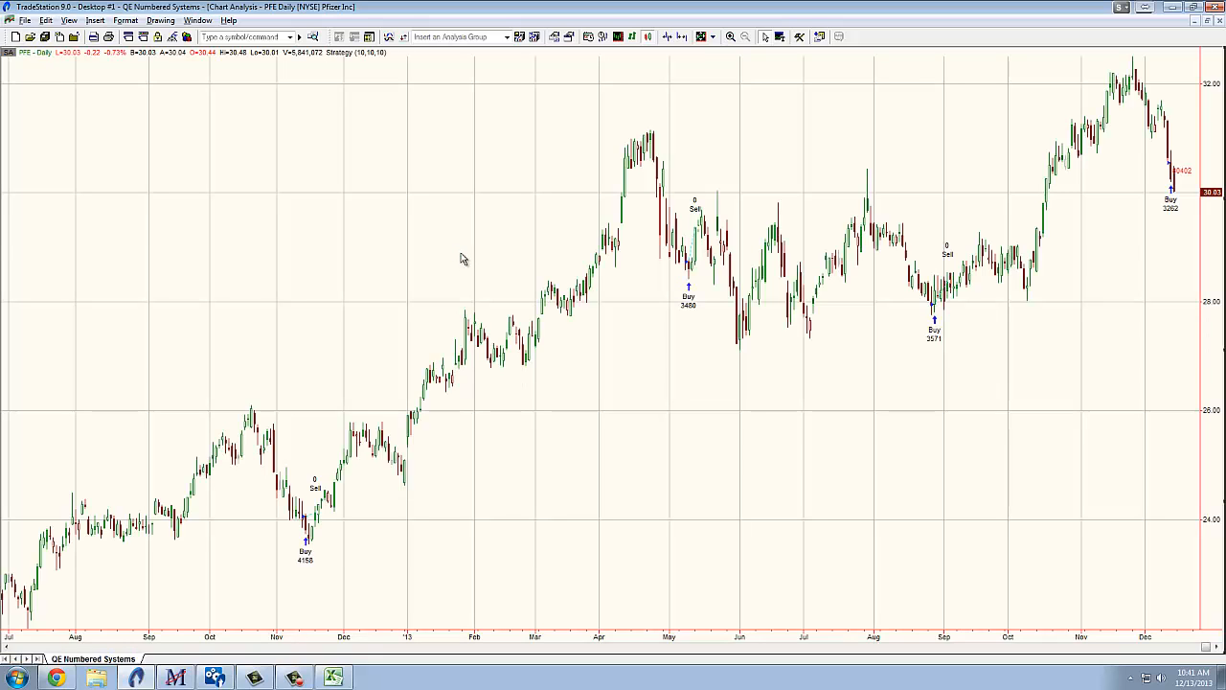
pyautogui.moveTo(369, 490)
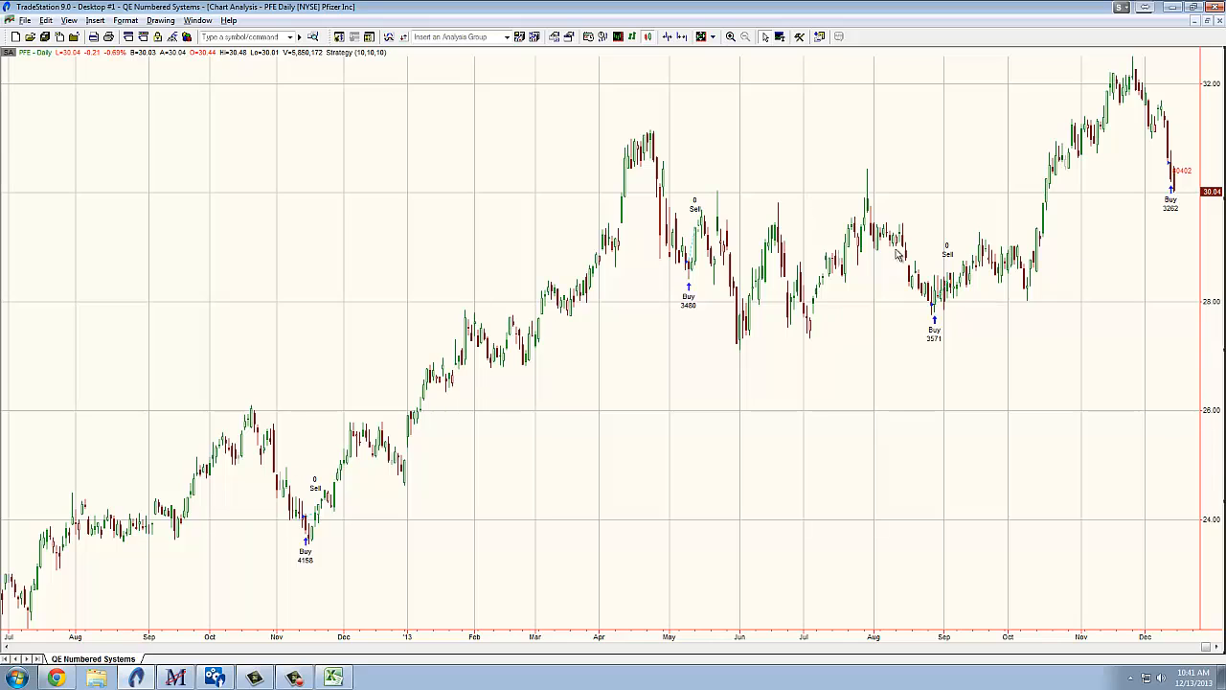
pyautogui.moveTo(1157, 182)
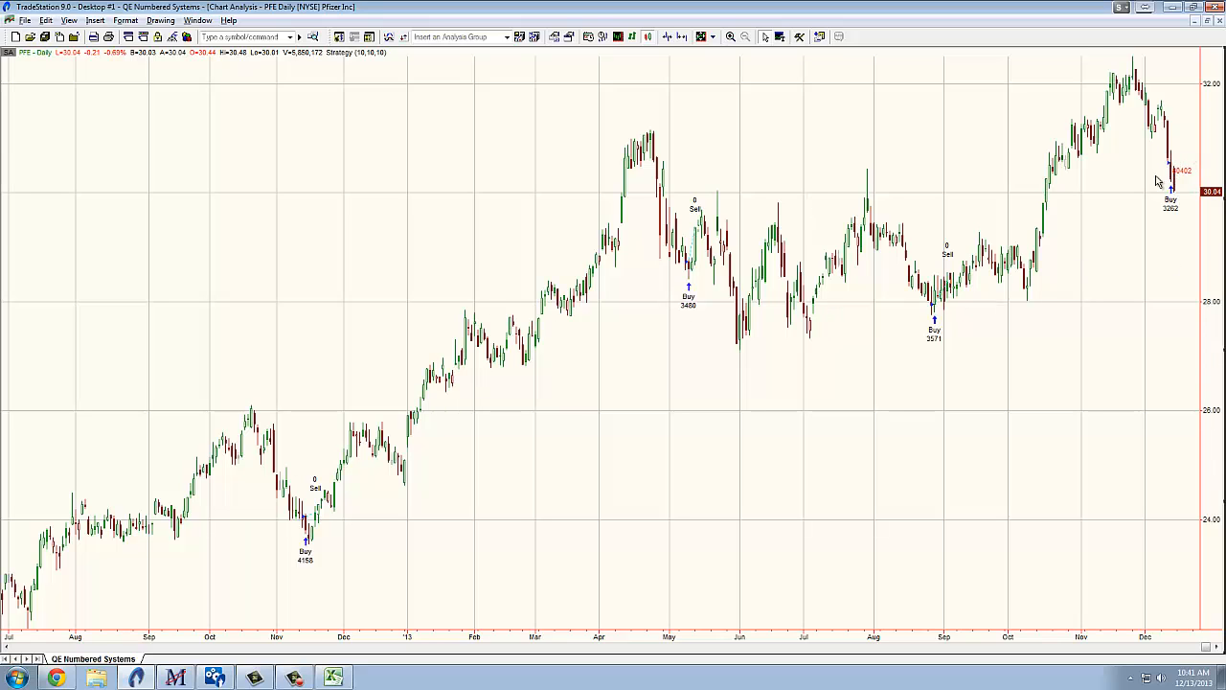
pyautogui.moveTo(1161, 241)
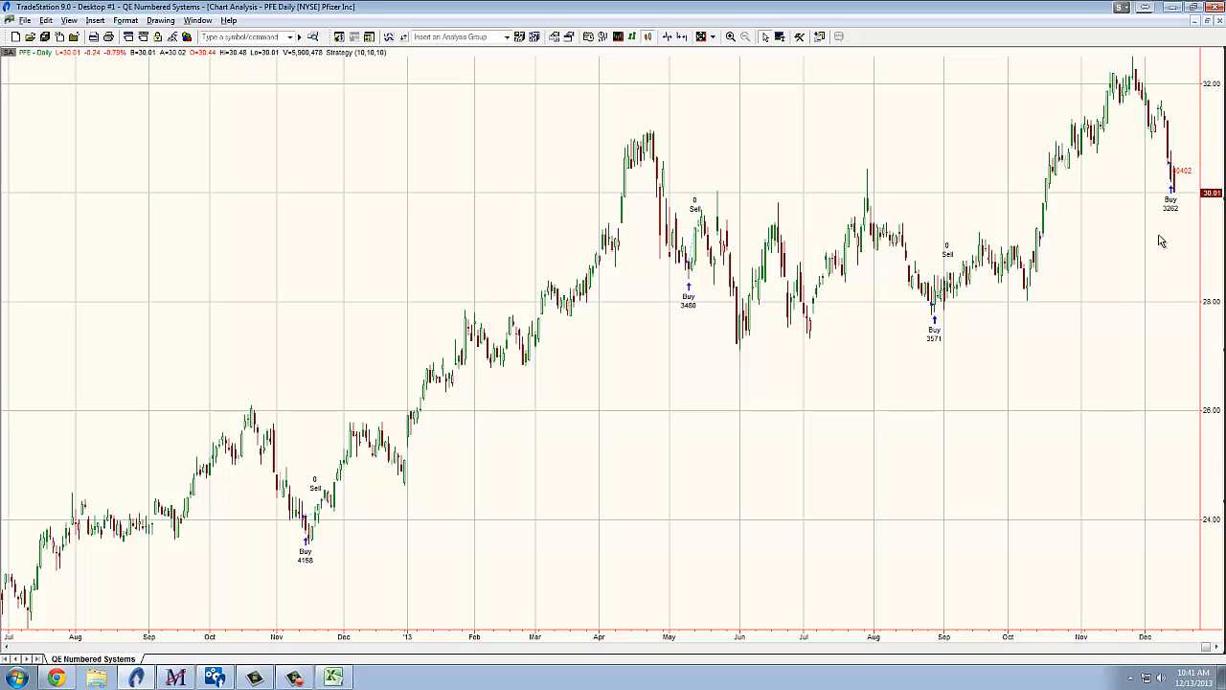
pyautogui.moveTo(1176, 188)
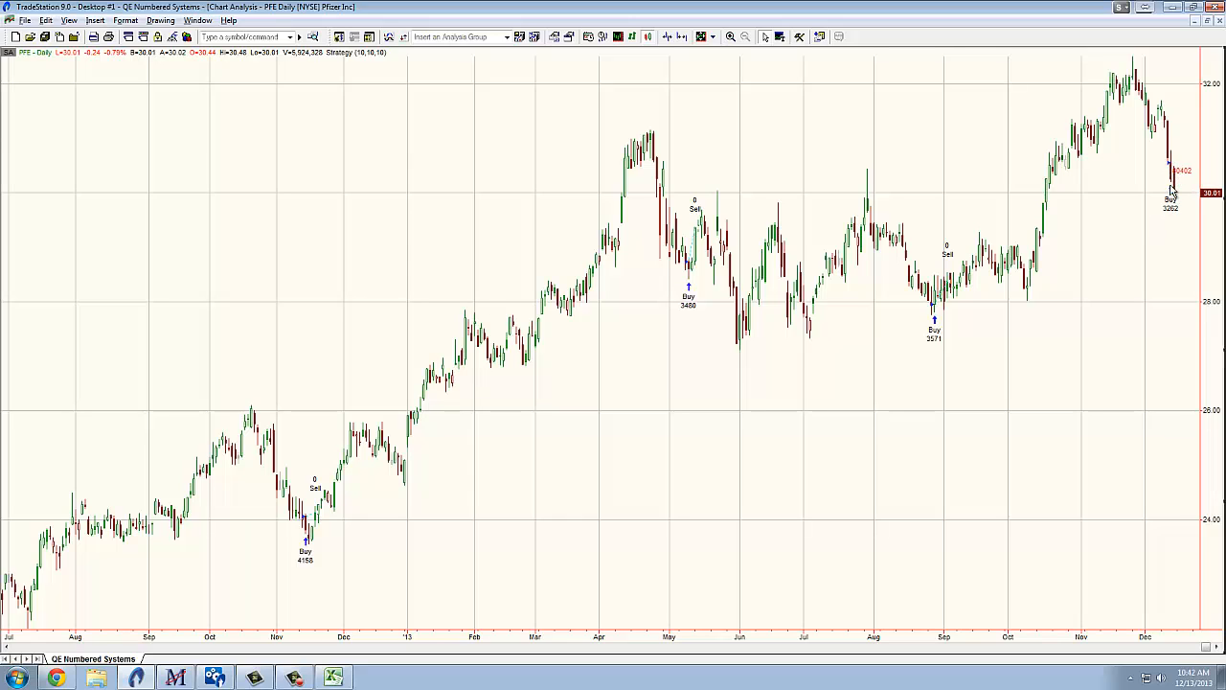
pyautogui.moveTo(862, 226)
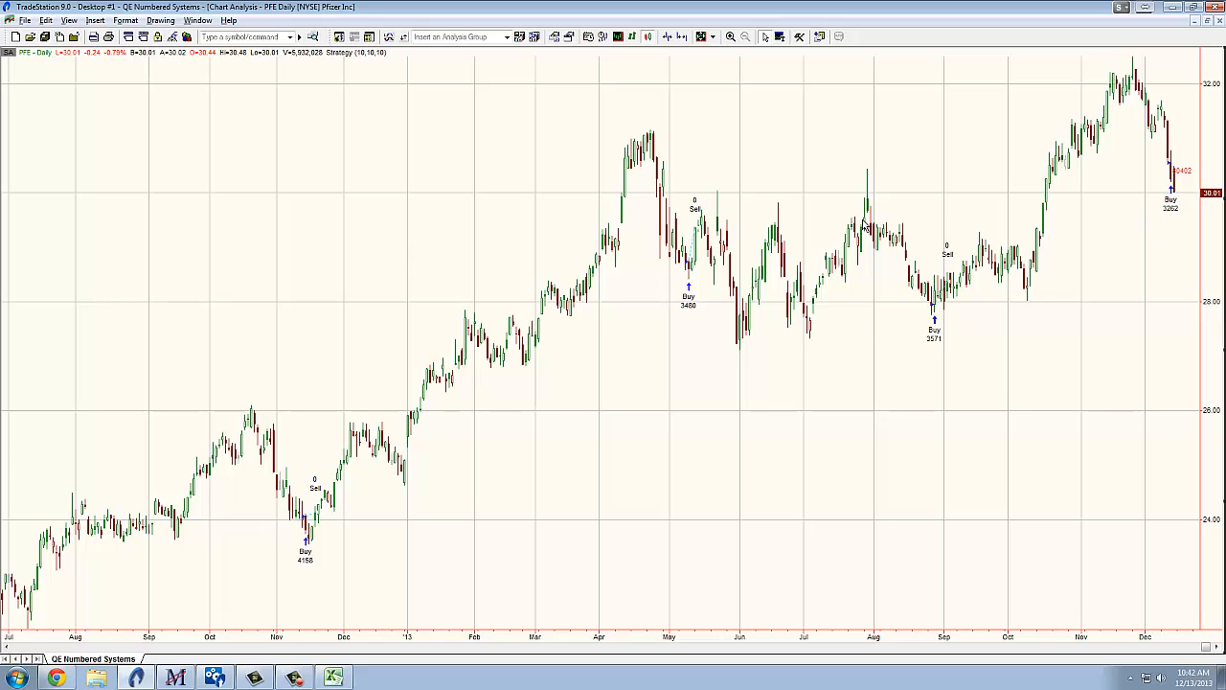
pyautogui.moveTo(299, 230)
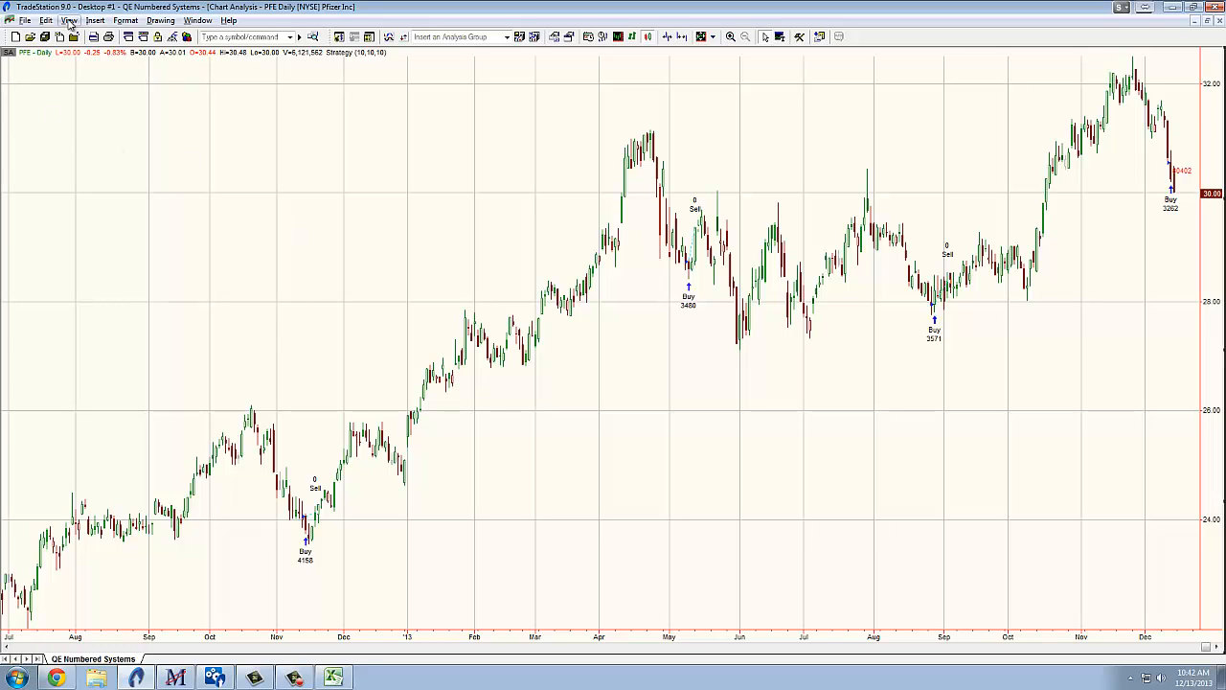
pyautogui.click(69, 19)
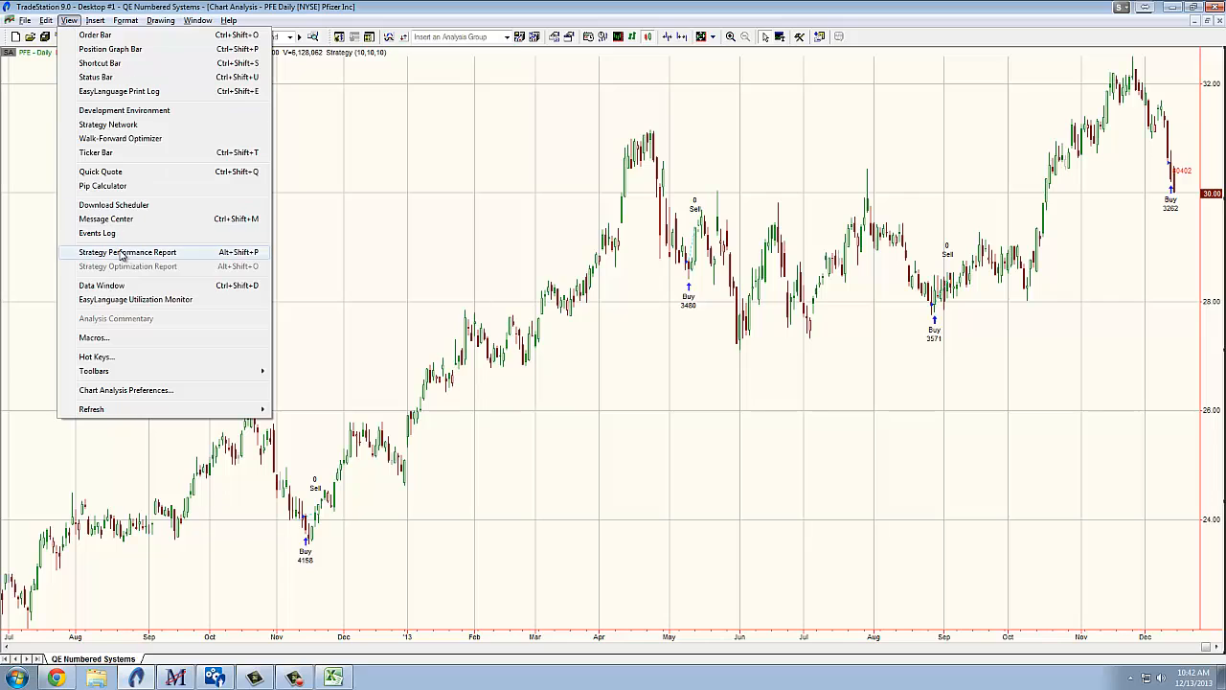
pyautogui.click(126, 253)
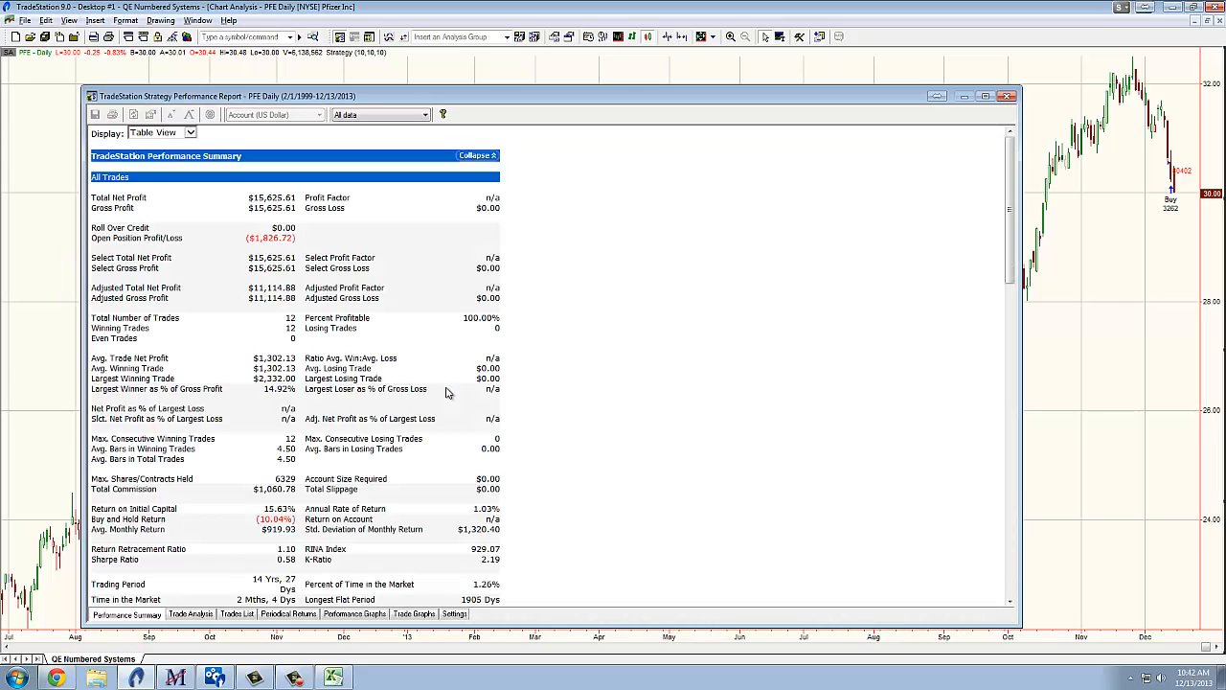
pyautogui.moveTo(429, 393)
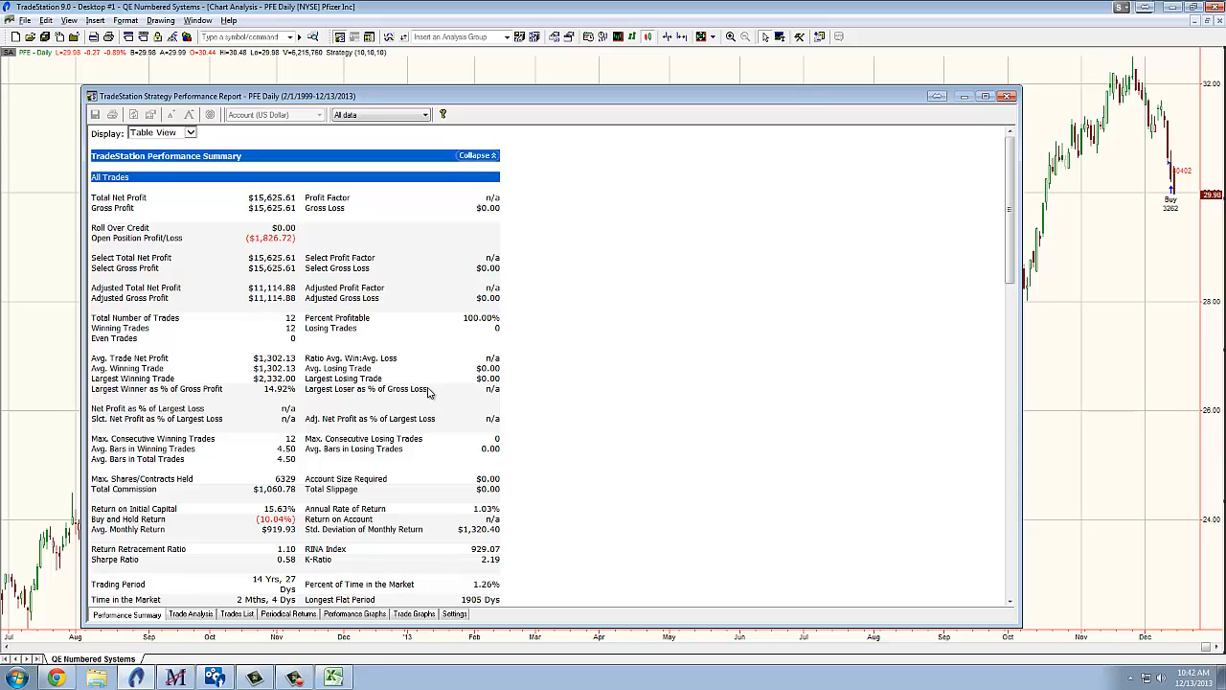
pyautogui.click(238, 613)
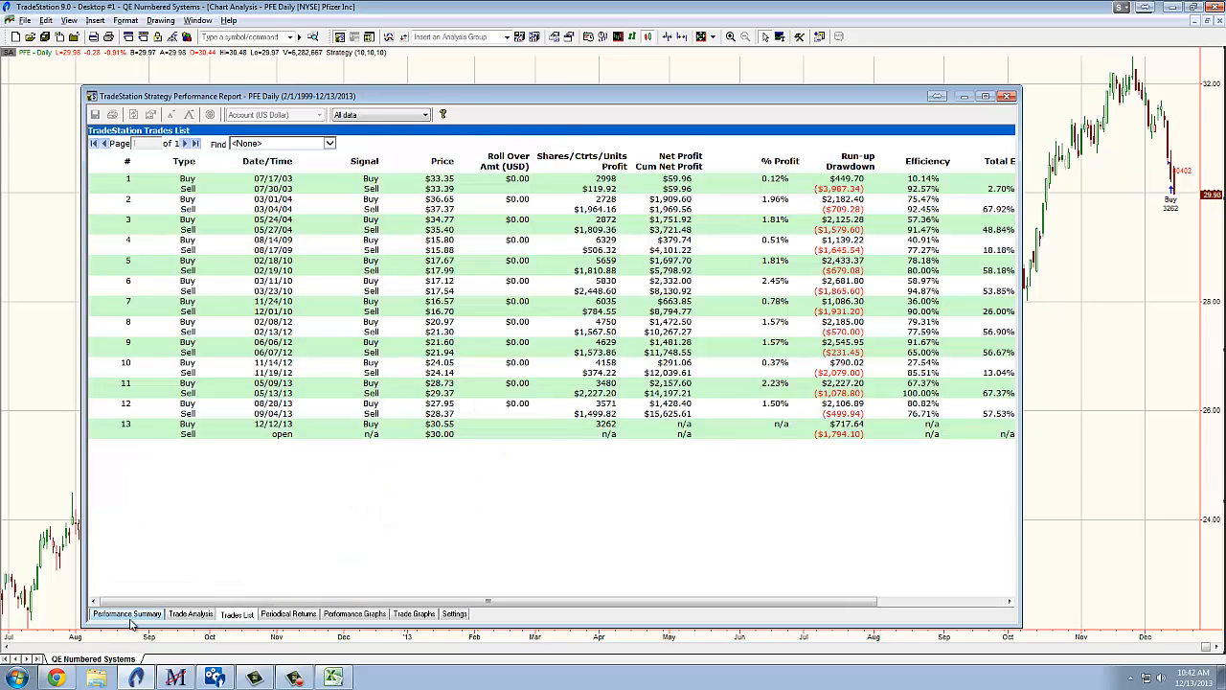
pyautogui.click(189, 613)
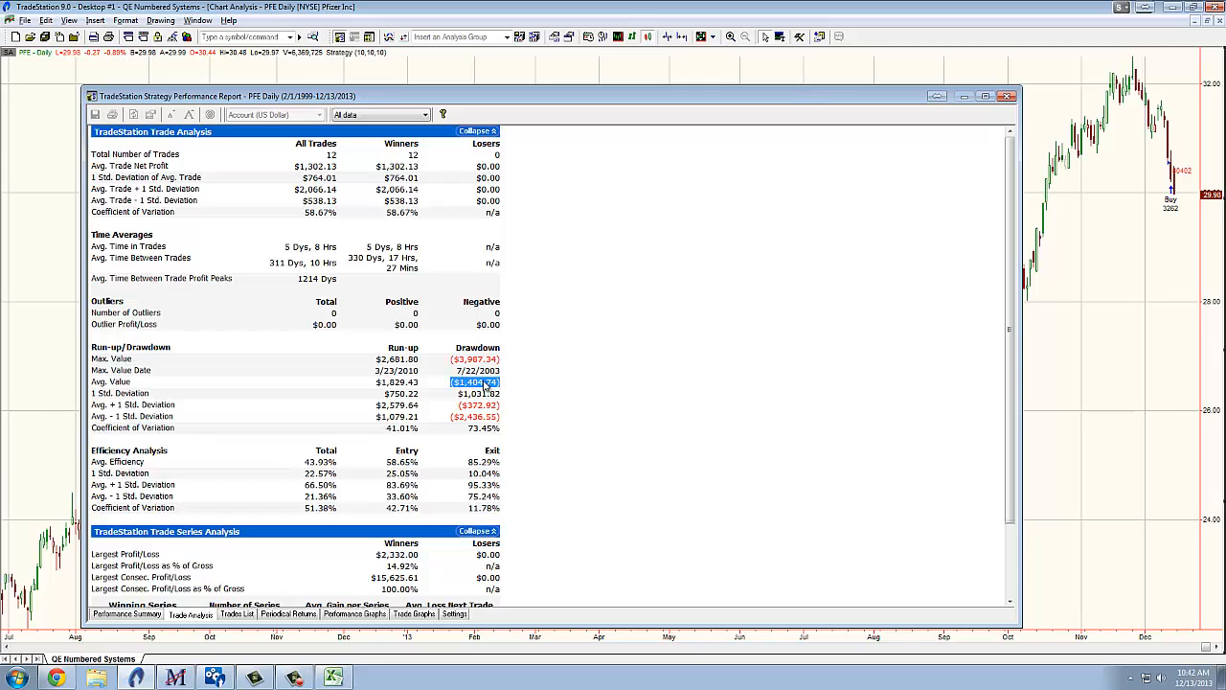
pyautogui.click(475, 358)
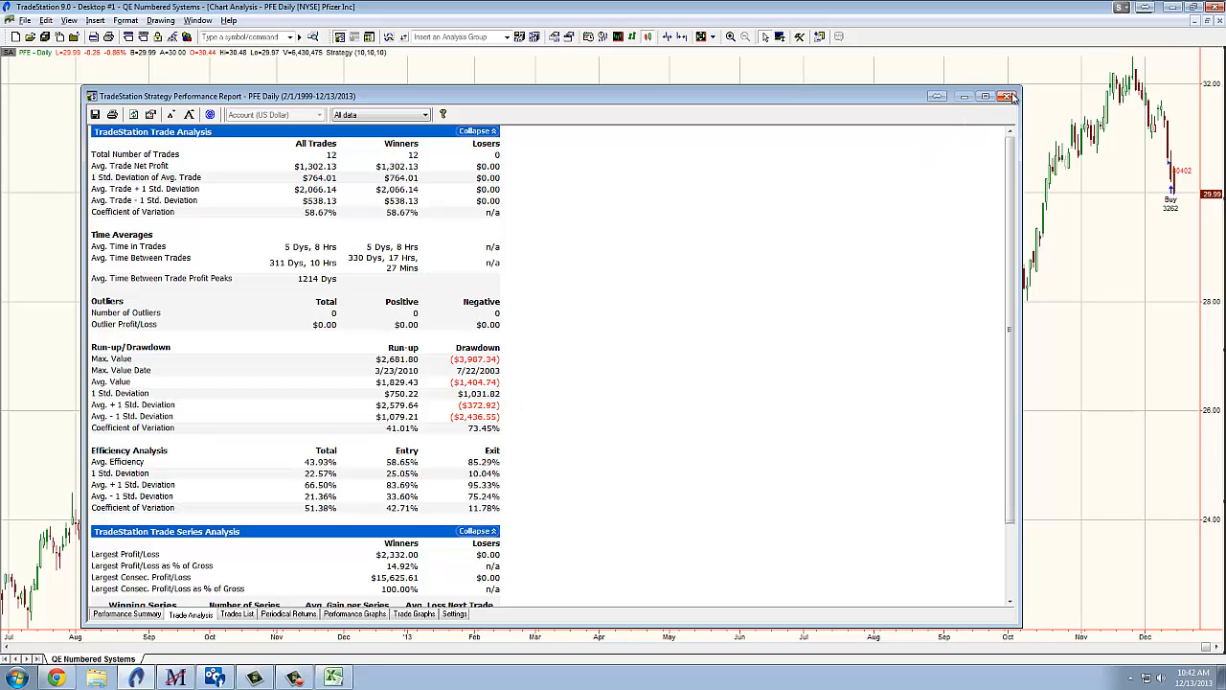
pyautogui.click(1010, 95)
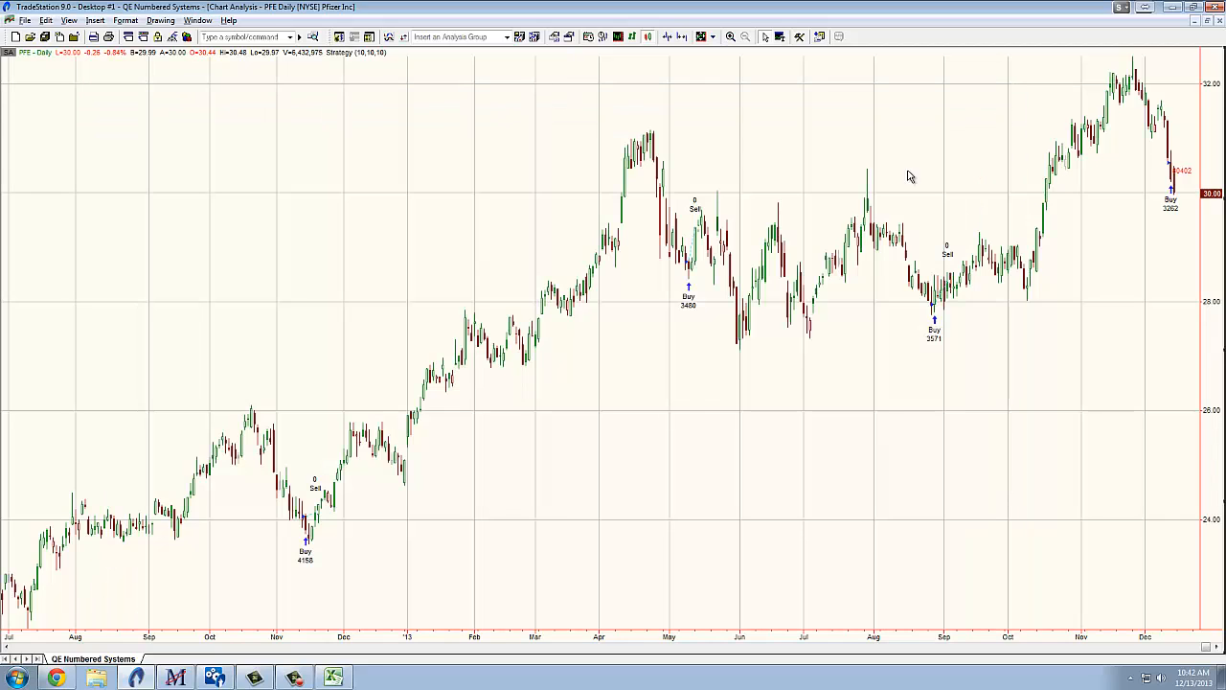
pyautogui.moveTo(544, 360)
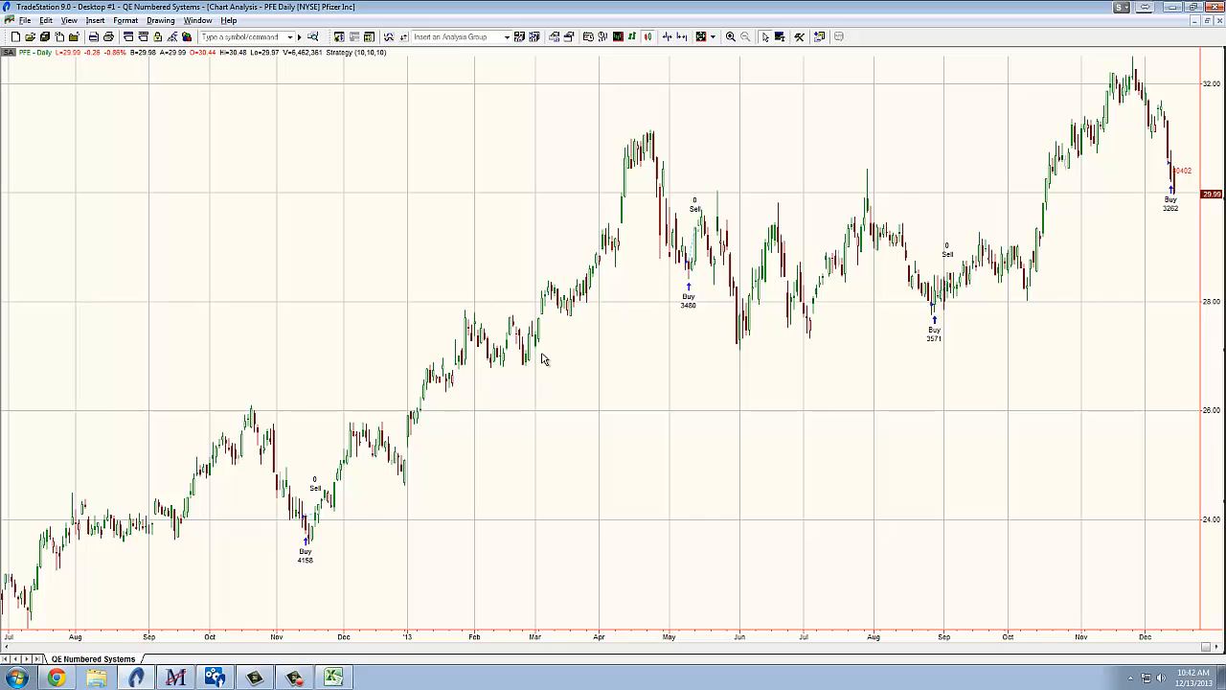
pyautogui.moveTo(1167, 39)
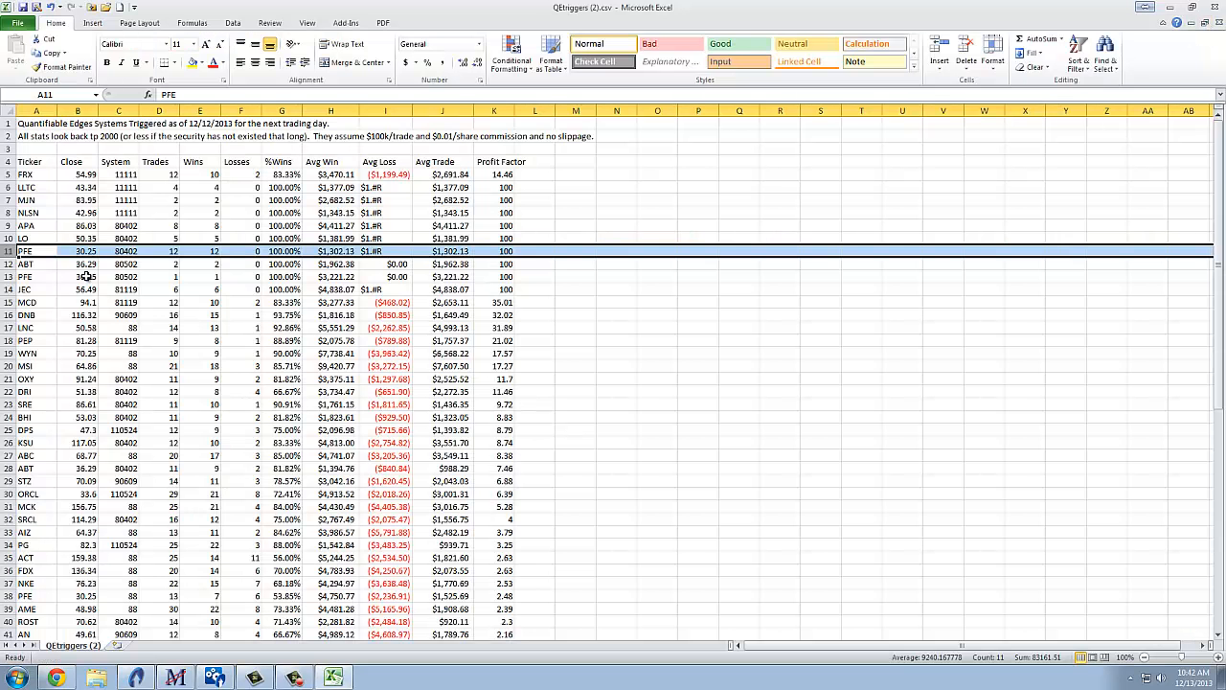
pyautogui.click(34, 328)
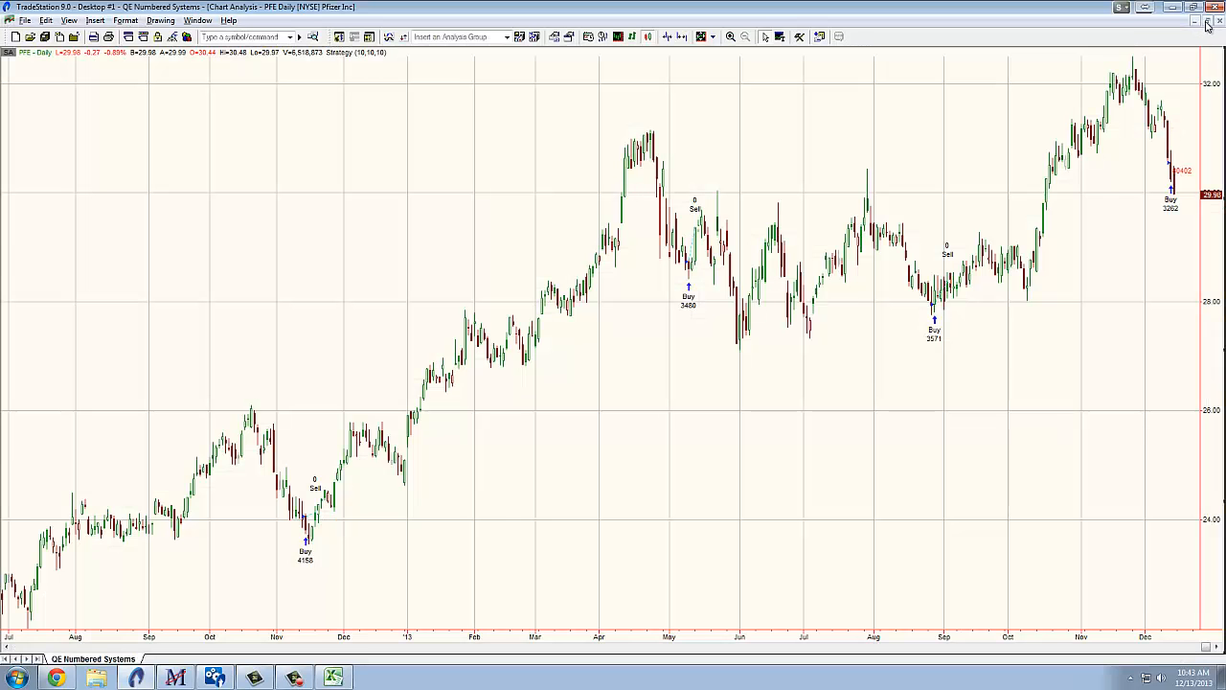
# Switch the daily chart symbol from PFE to LNC to show its strategy signals
pyautogui.click(1207, 21)
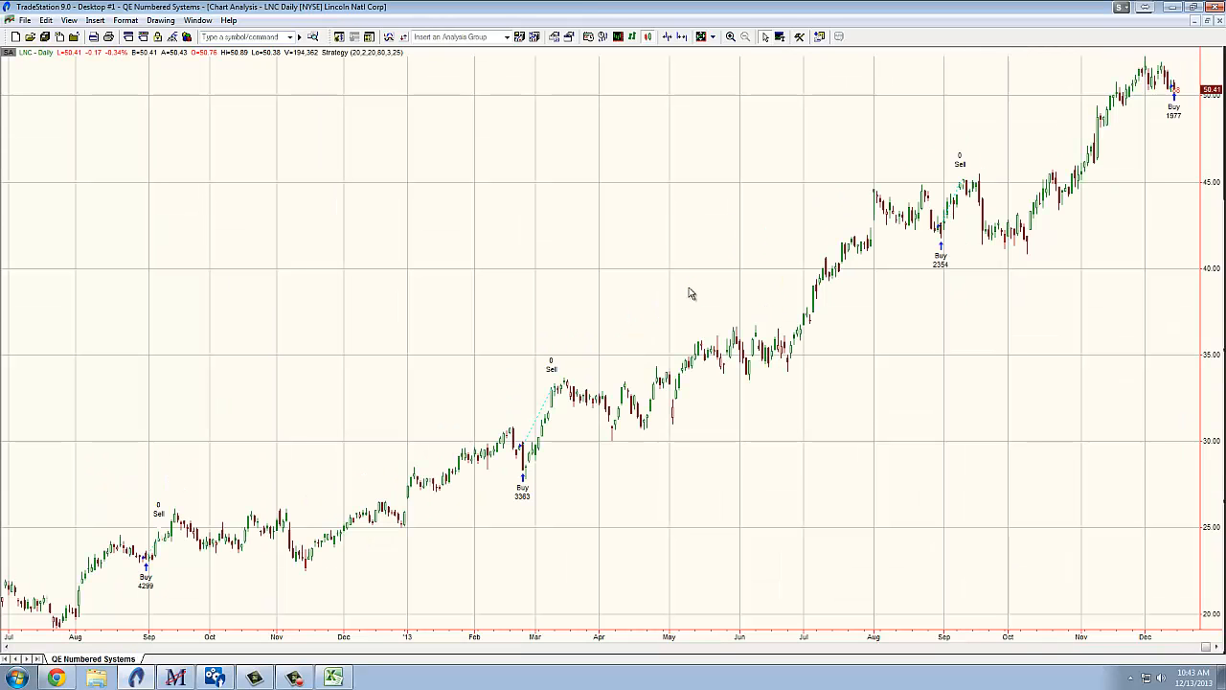
pyautogui.moveTo(730, 372)
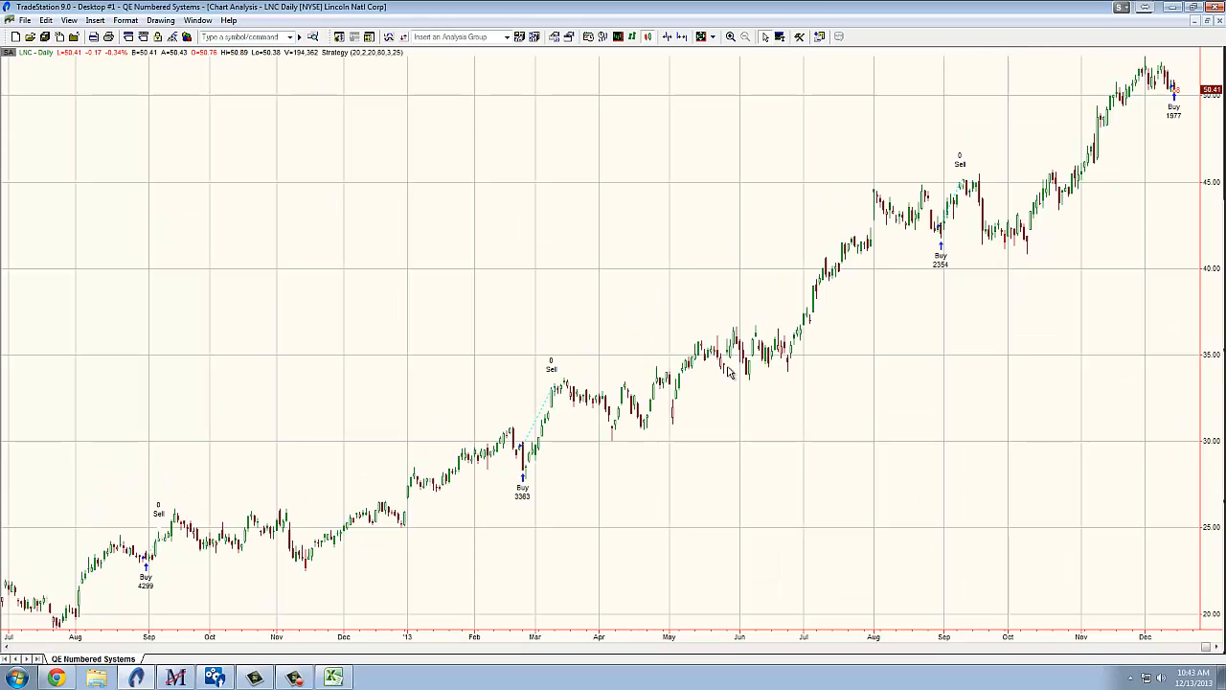
pyautogui.moveTo(791, 586)
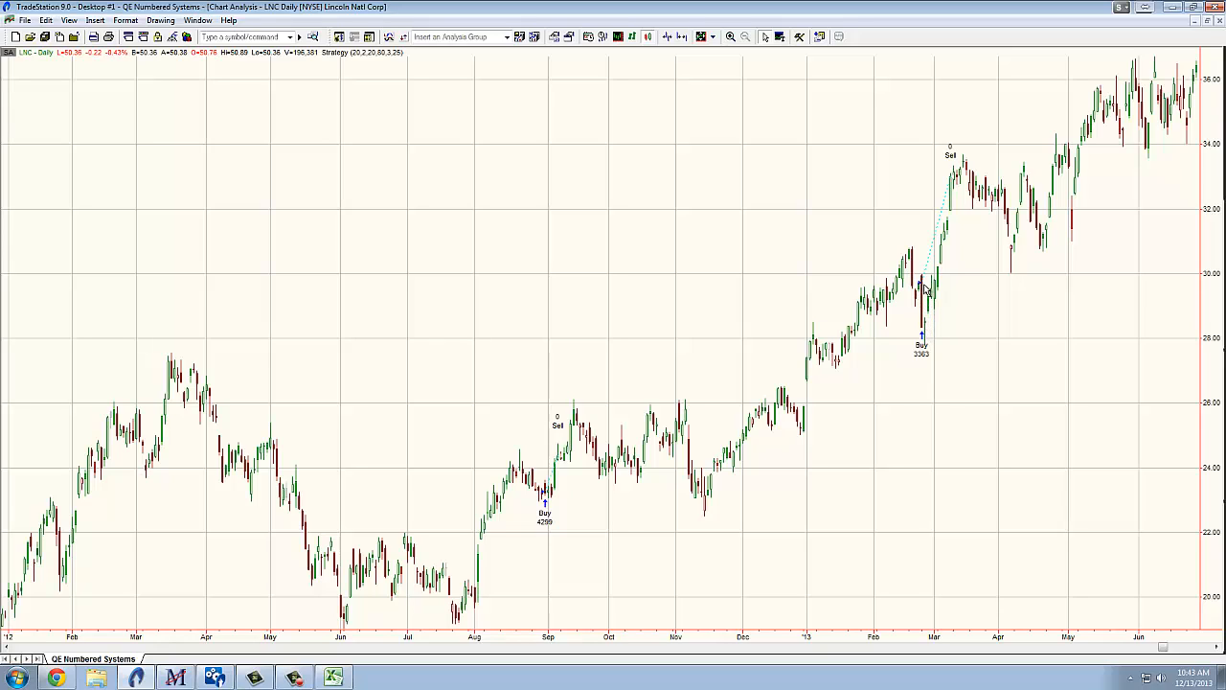
pyautogui.moveTo(927, 333)
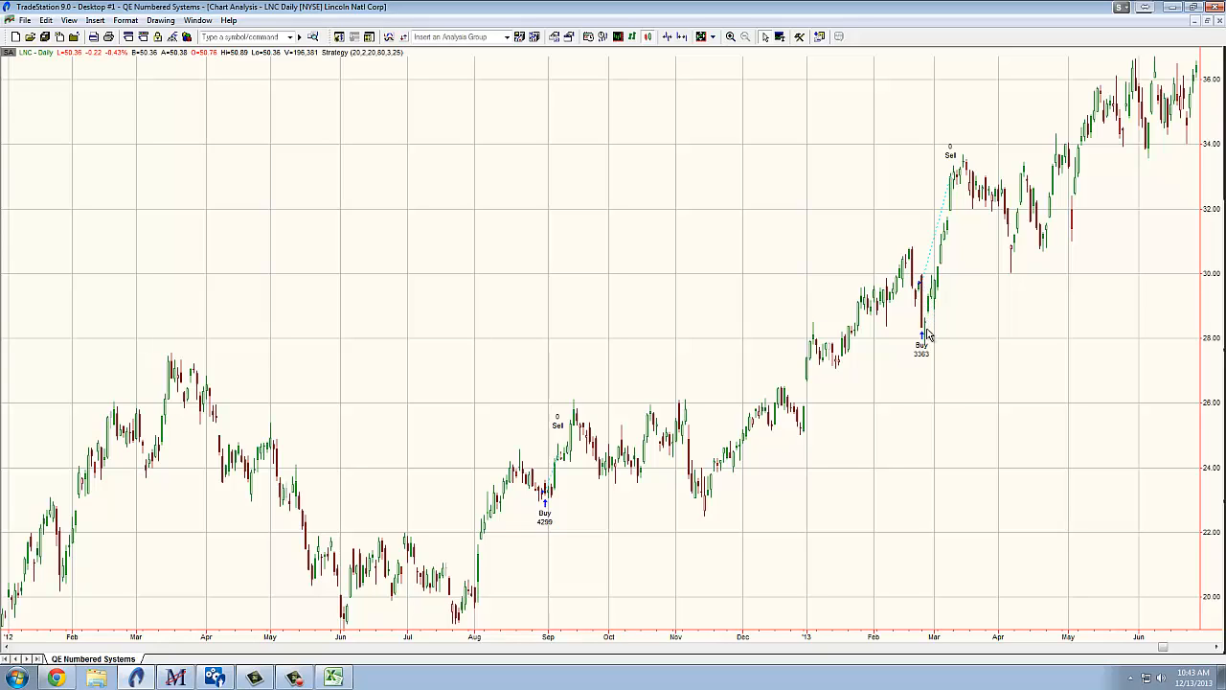
pyautogui.moveTo(950, 230)
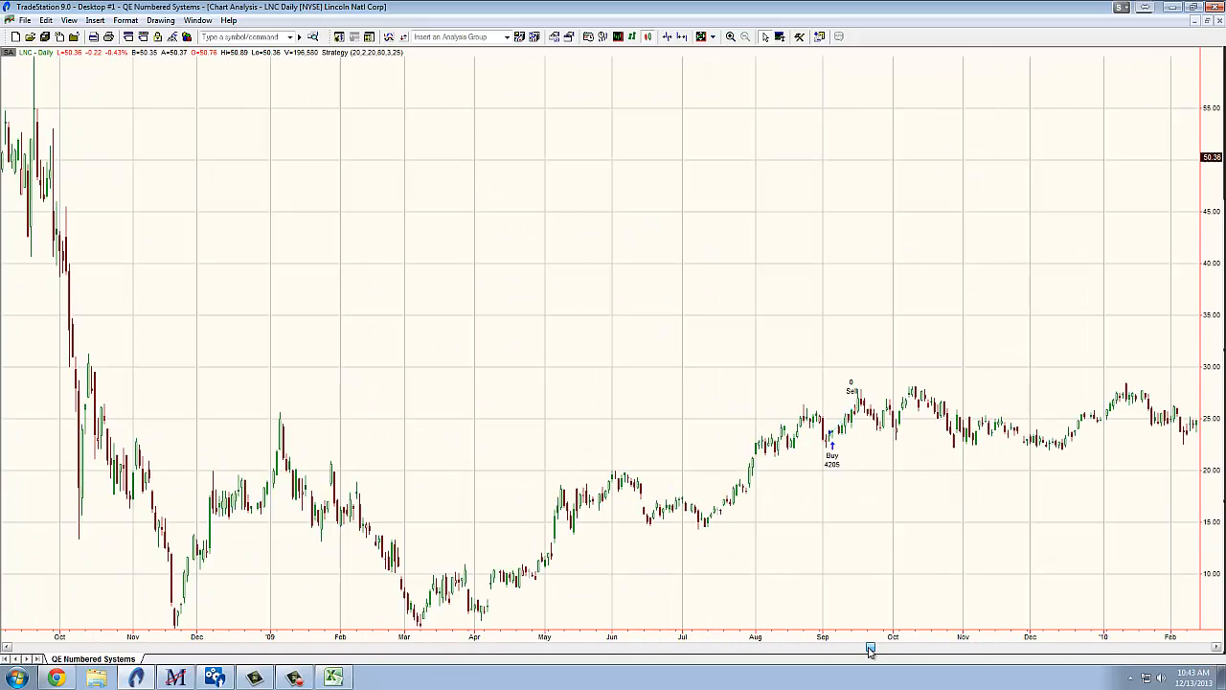
pyautogui.moveTo(828, 496)
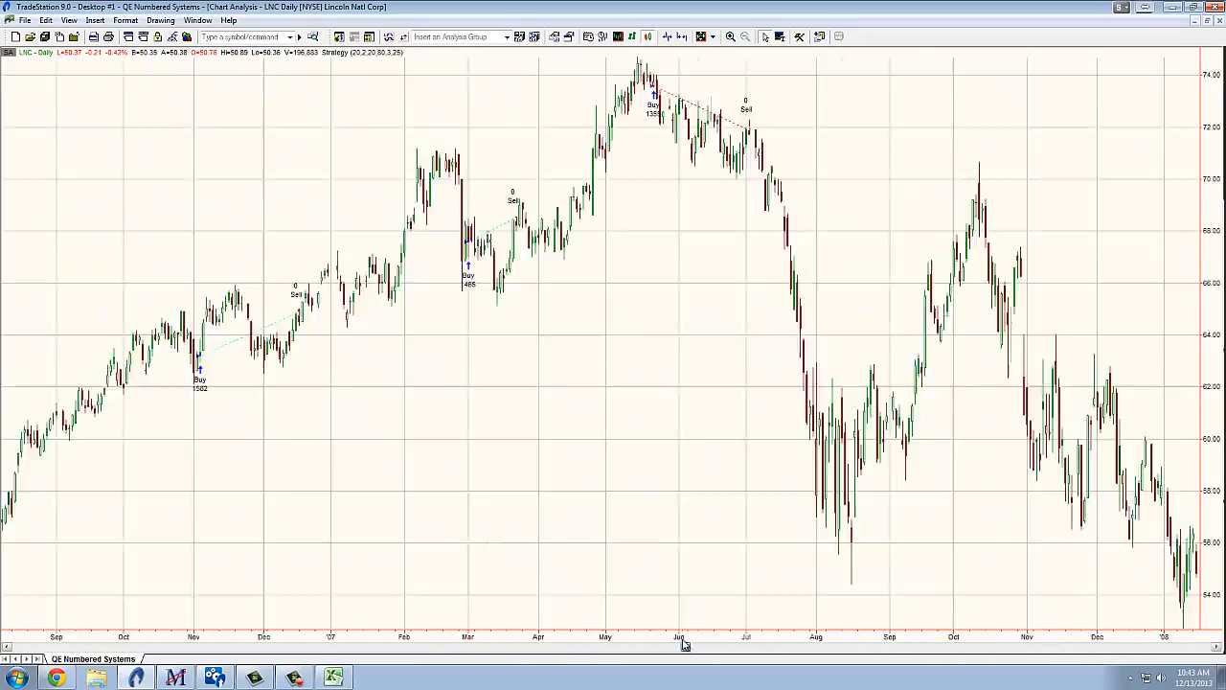
pyautogui.hscroll(3)
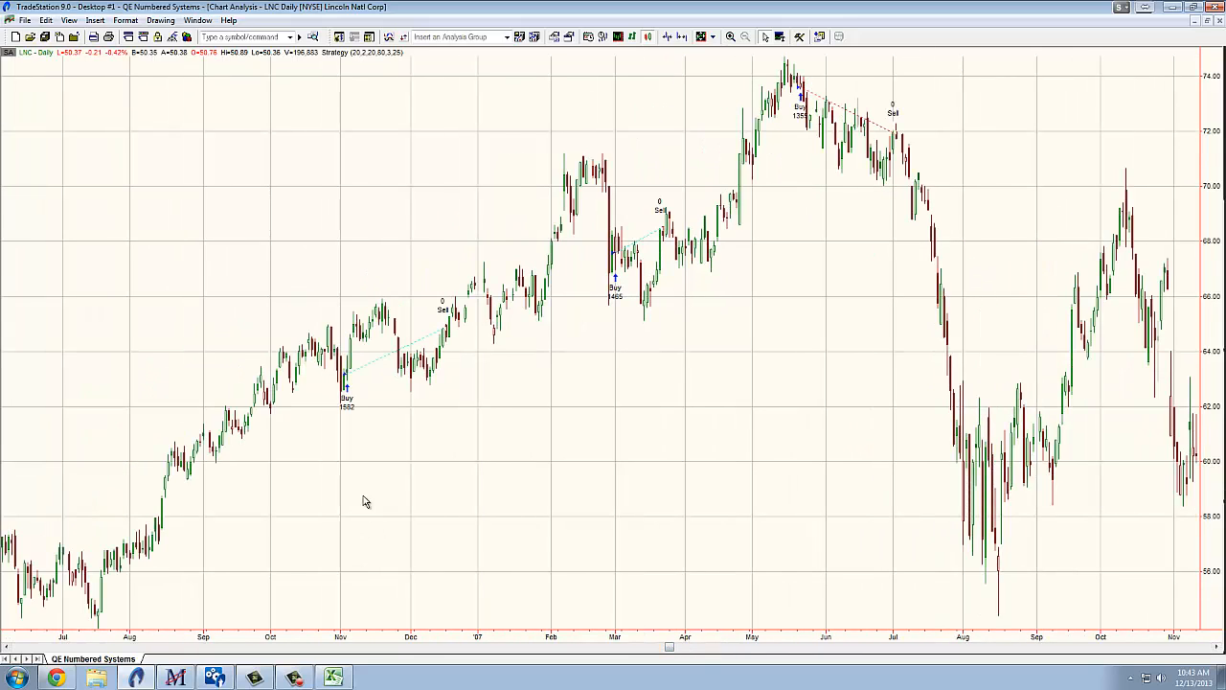
pyautogui.moveTo(802, 374)
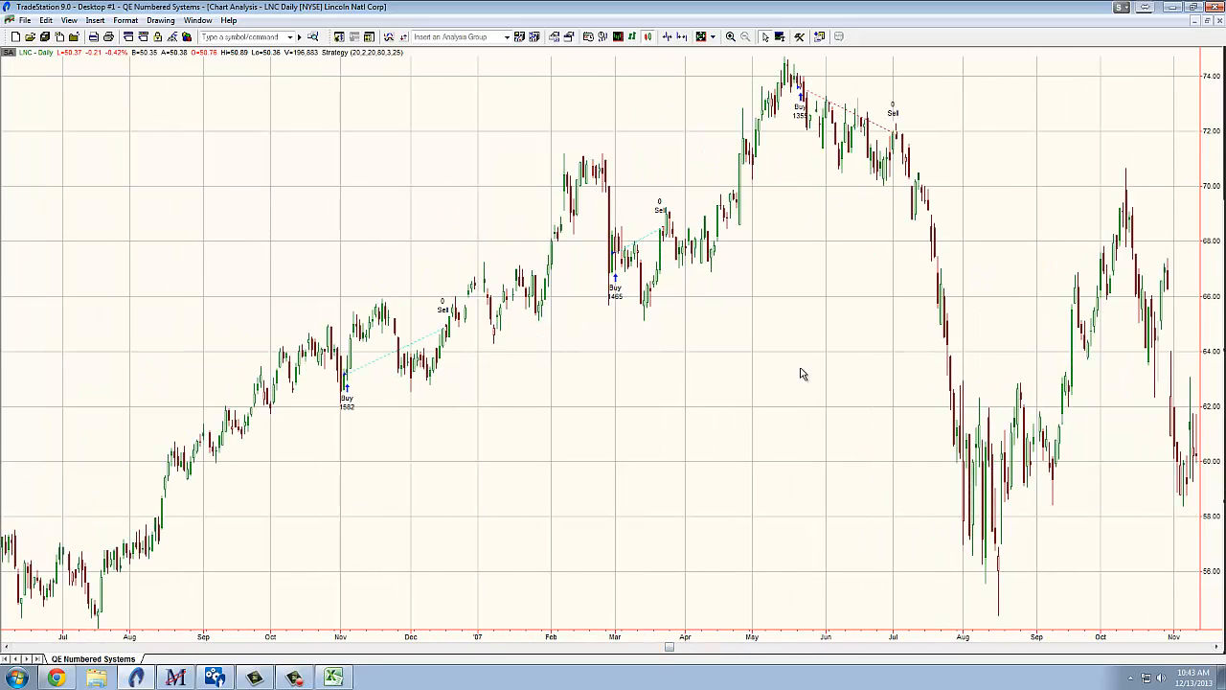
pyautogui.moveTo(860, 123)
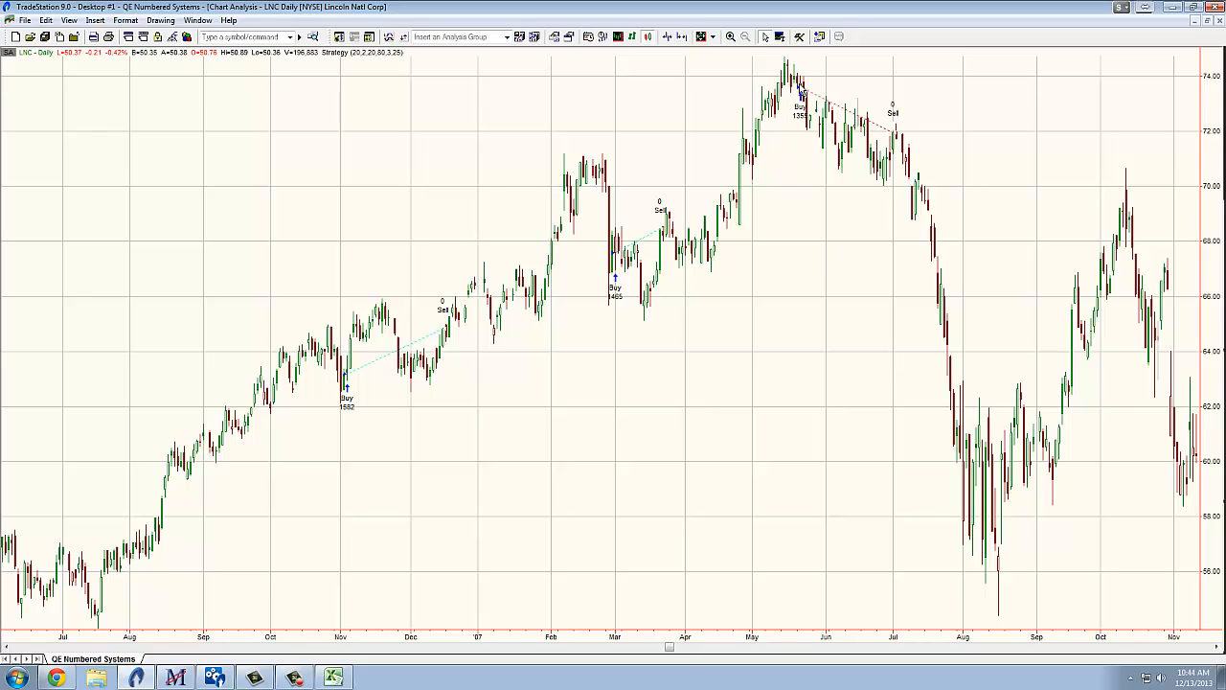
pyautogui.moveTo(843, 154)
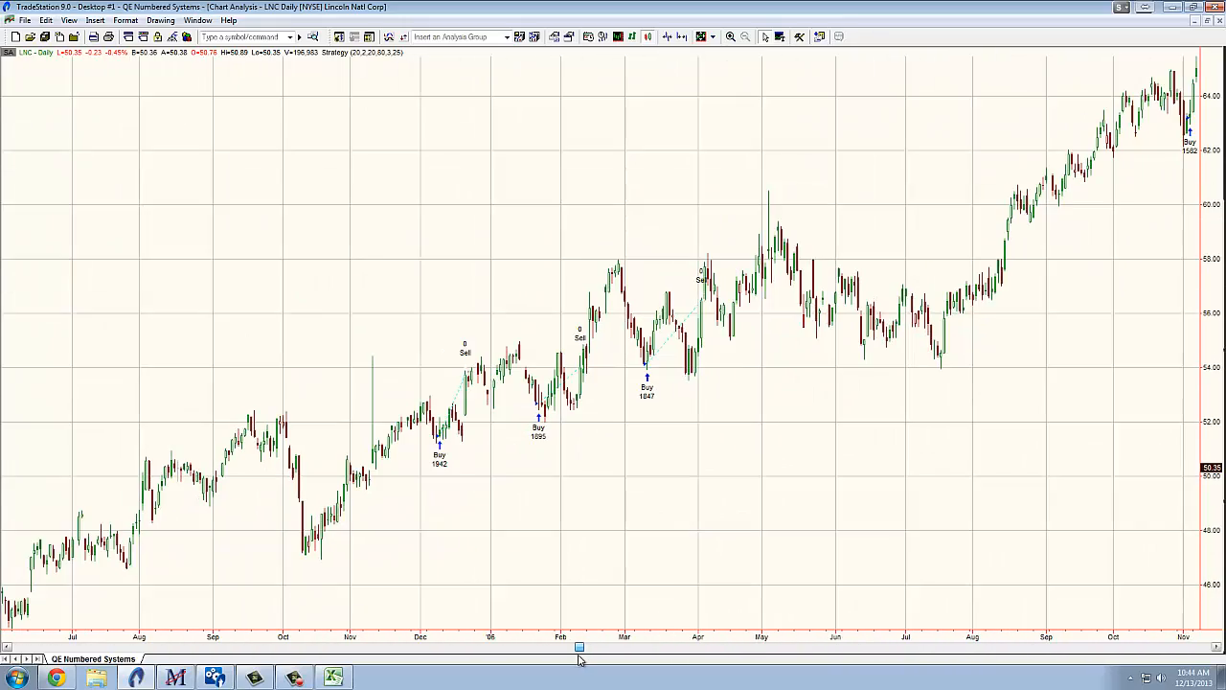
pyautogui.moveTo(559, 601)
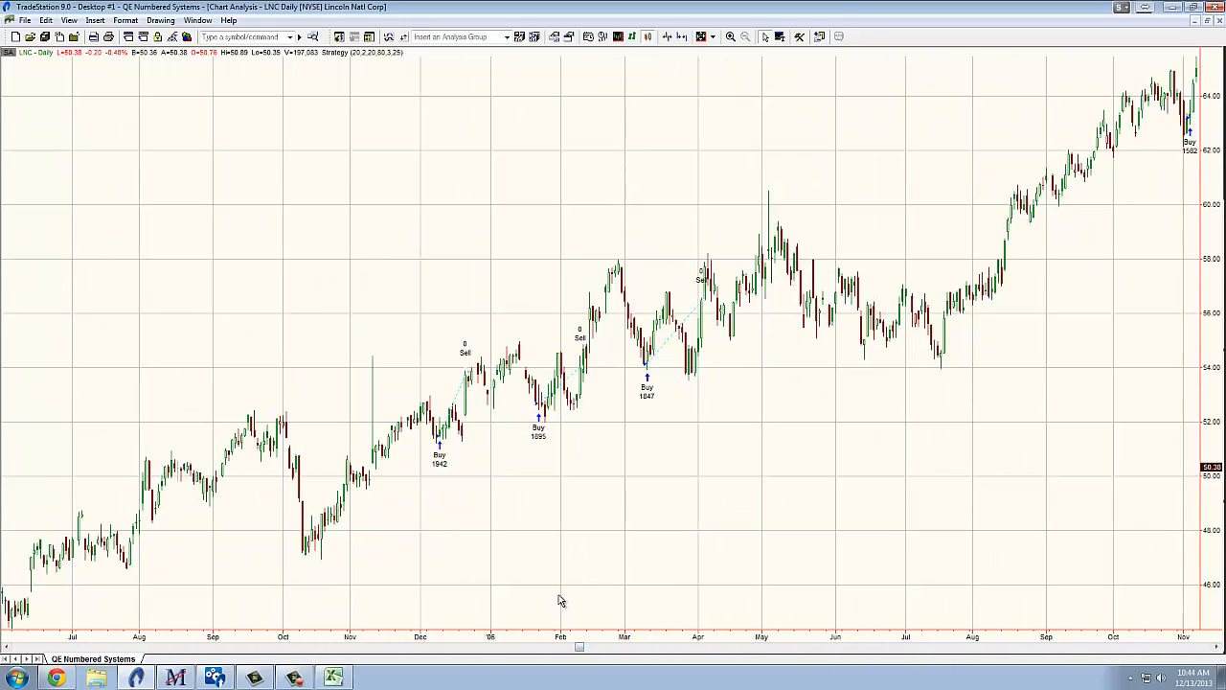
pyautogui.moveTo(180, 136)
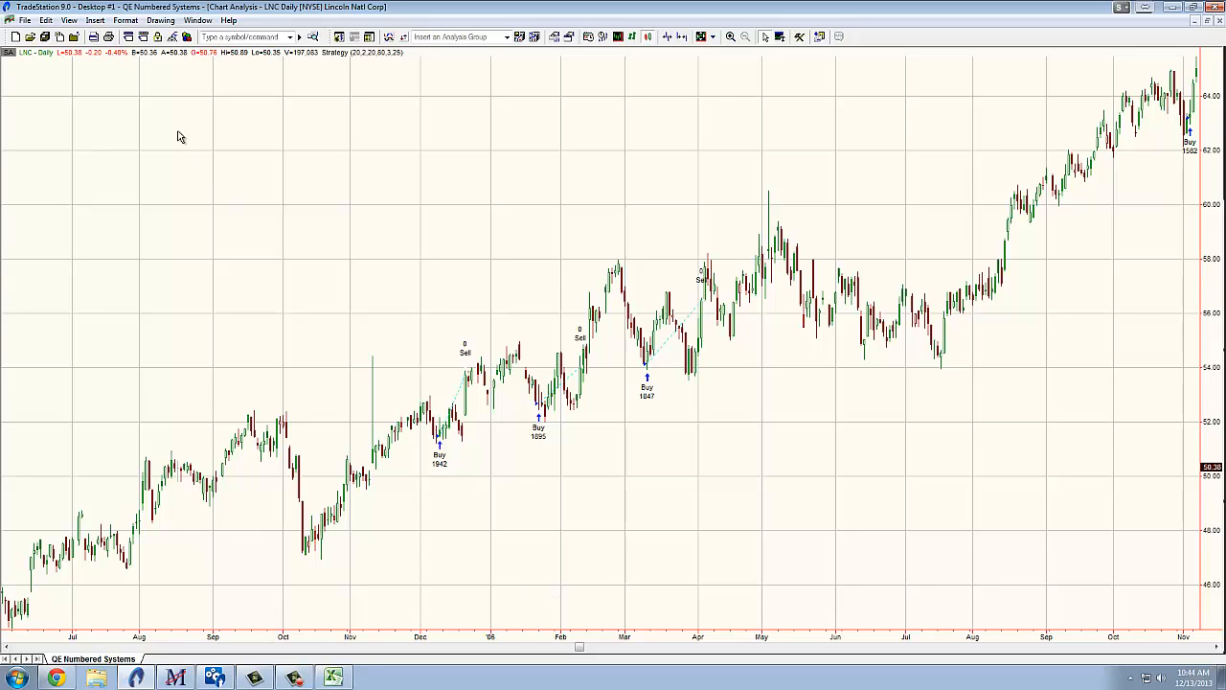
pyautogui.moveTo(341, 291)
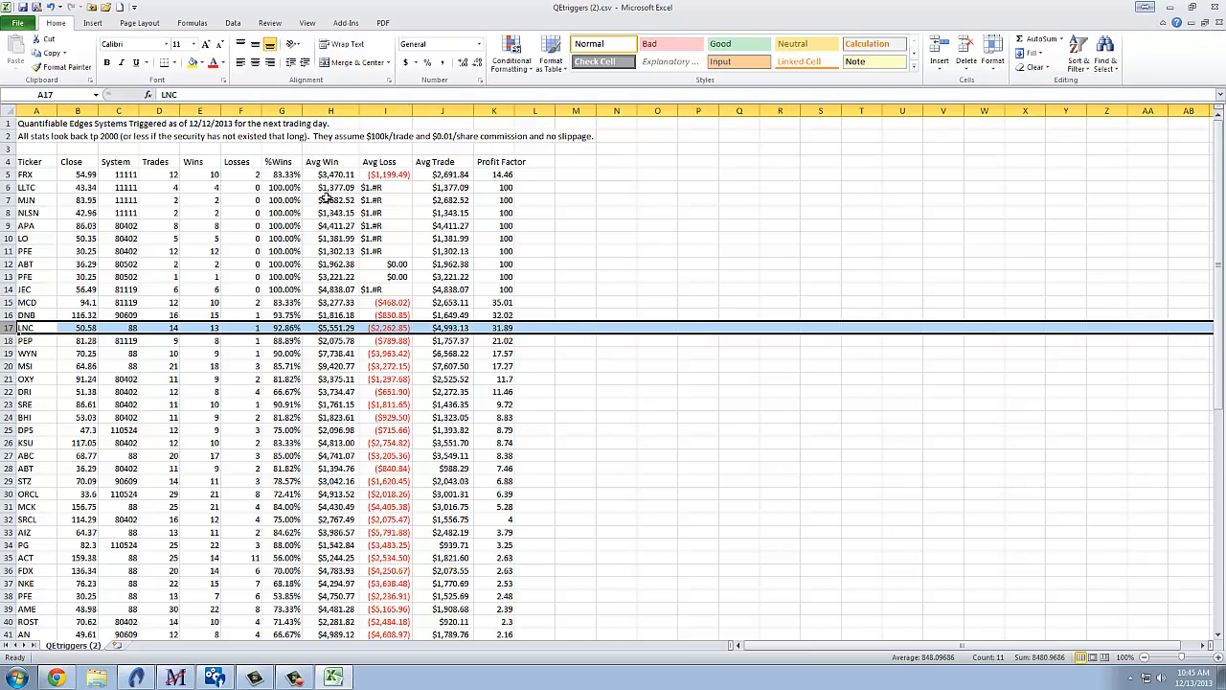
pyautogui.moveTo(601, 263)
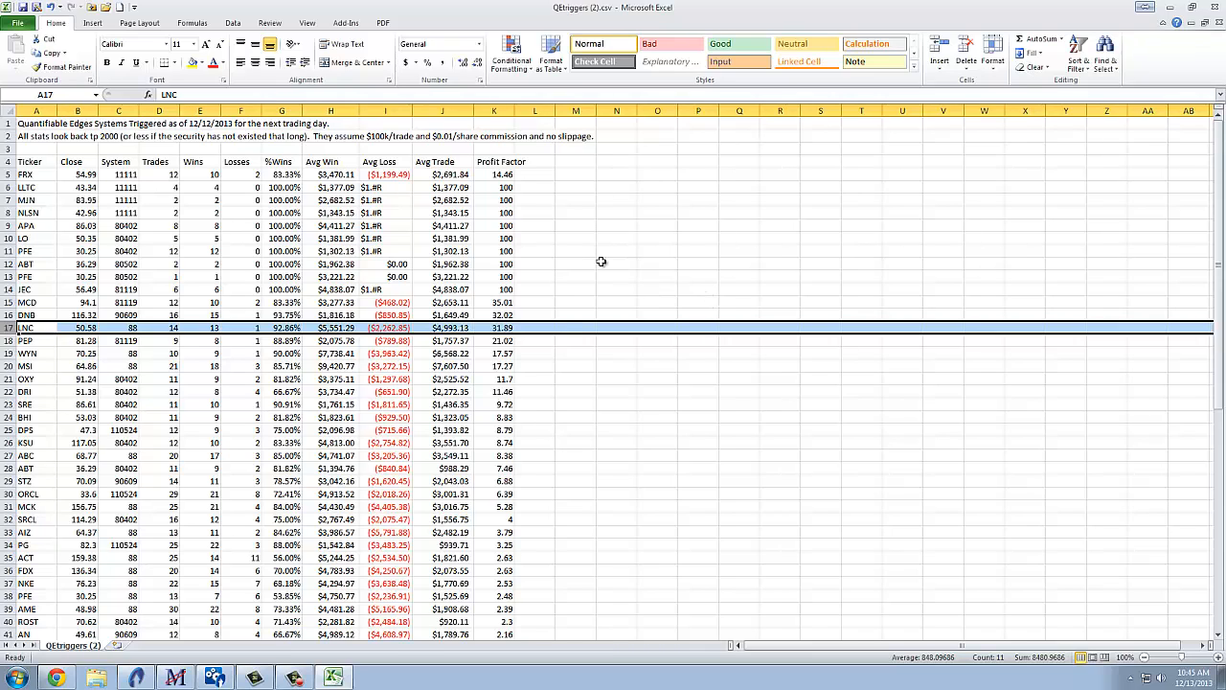